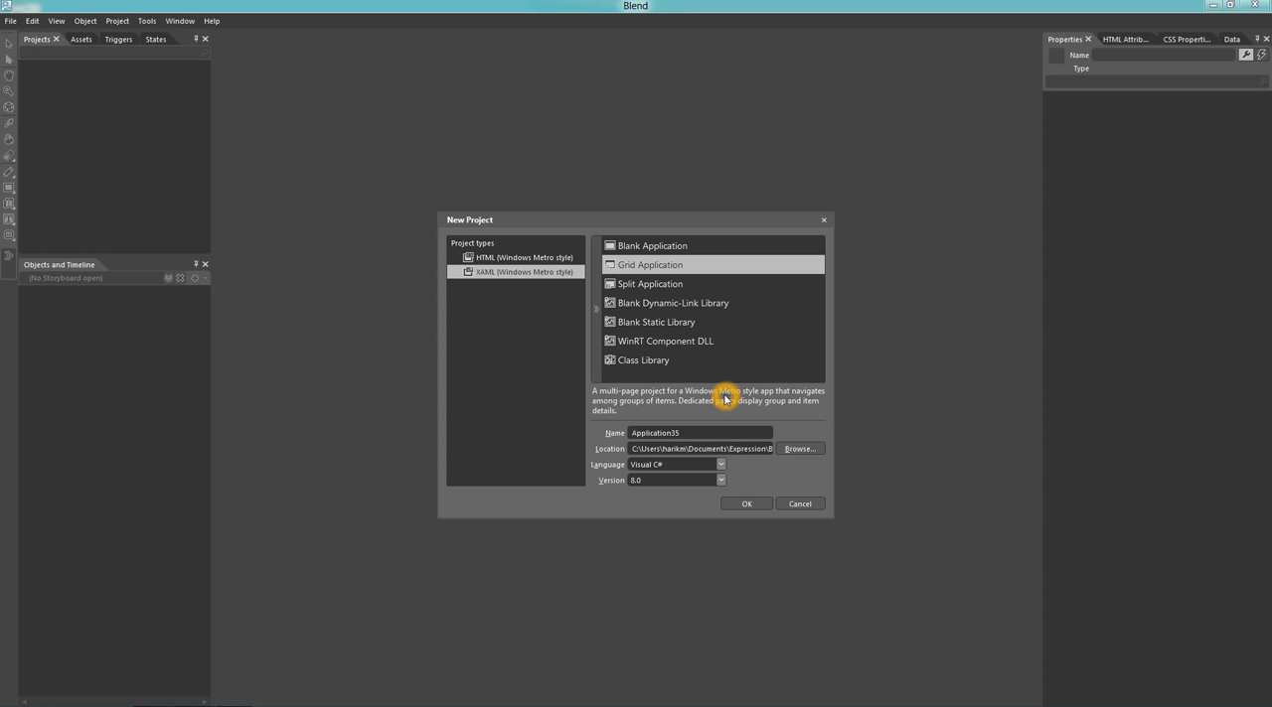
- Create the Grid Application project Application36 and select itemGridView on GroupedItemsPage
{"action": "left_click", "coordinate": [748, 505]}
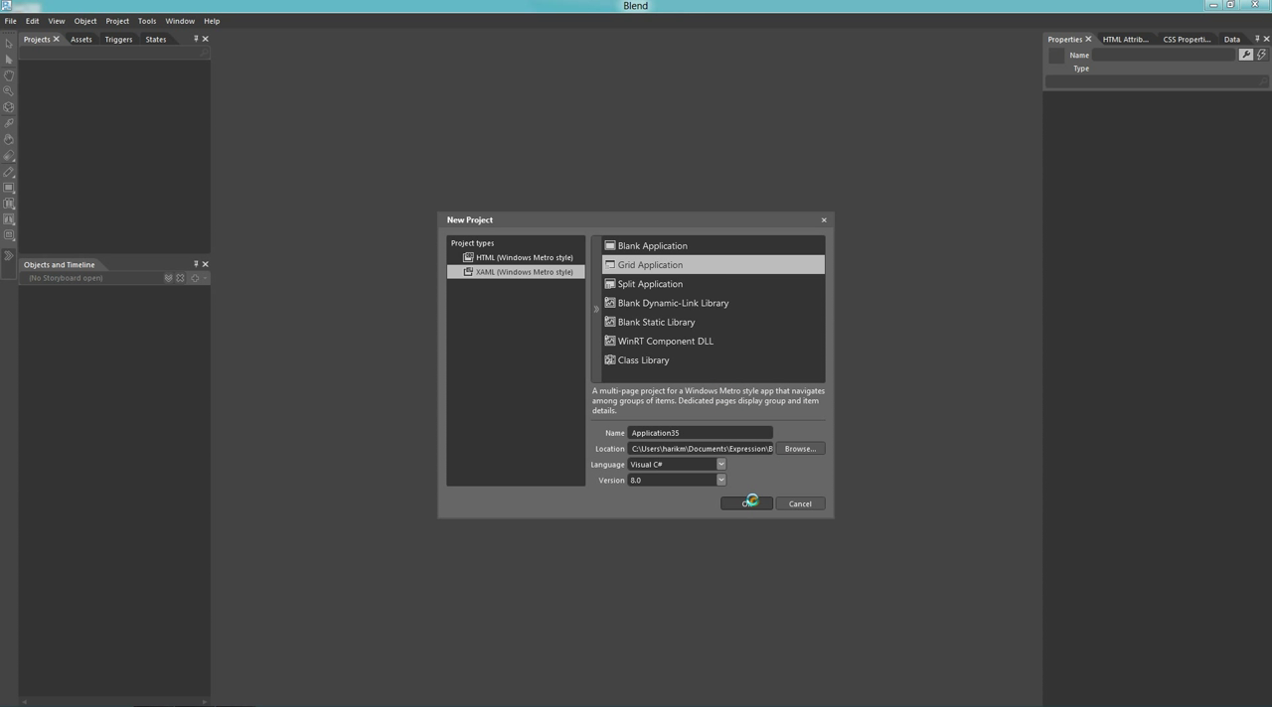
{"action": "left_click", "coordinate": [746, 504]}
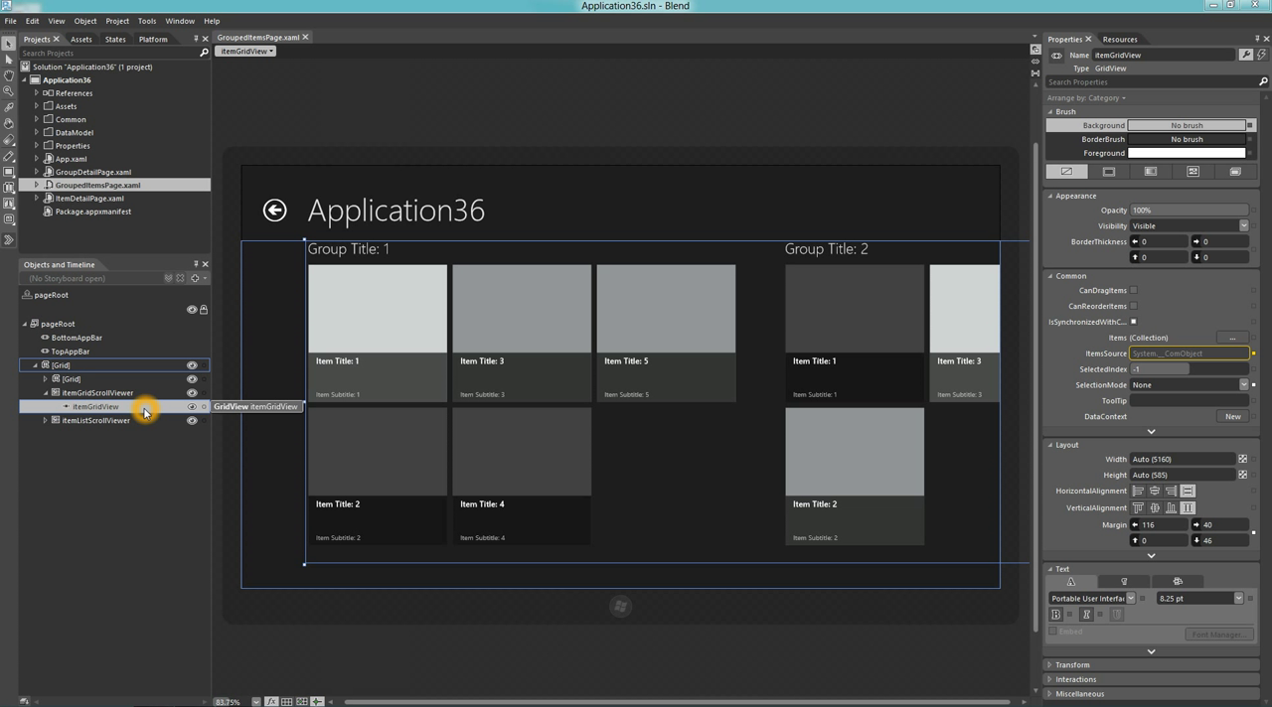
{"action": "double_click", "coordinate": [95, 406]}
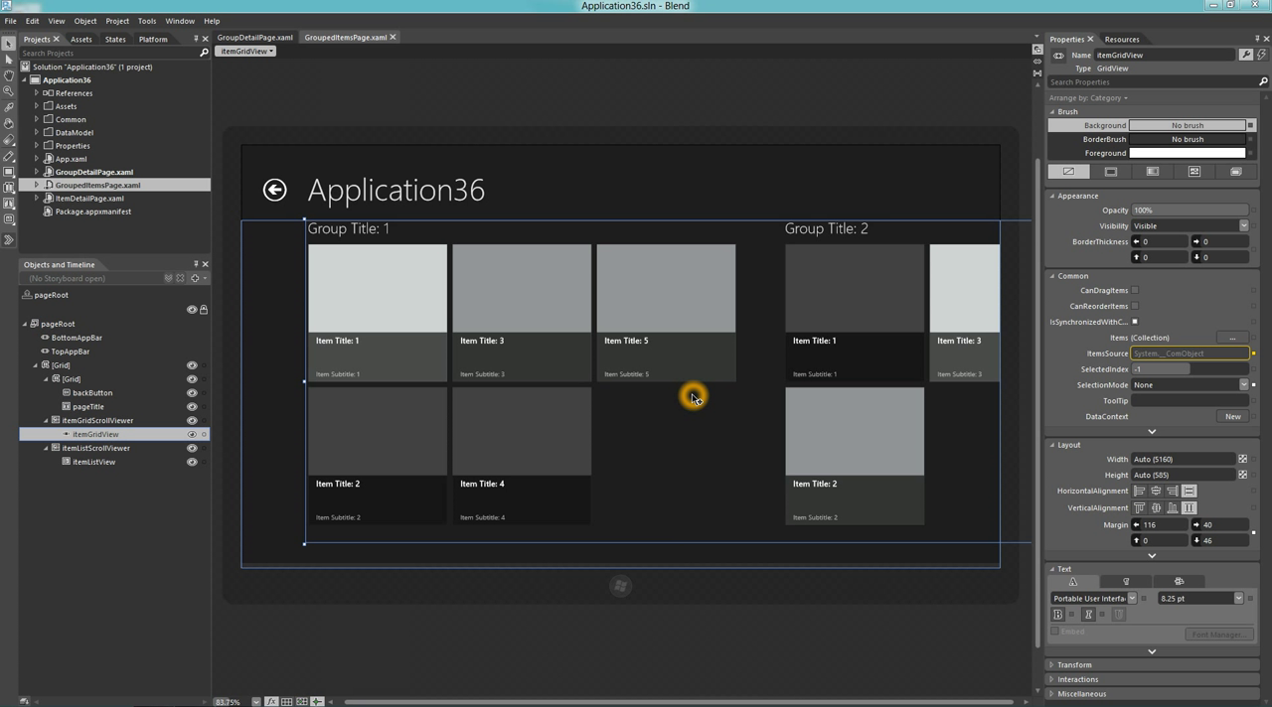
{"action": "right_click", "coordinate": [692, 398]}
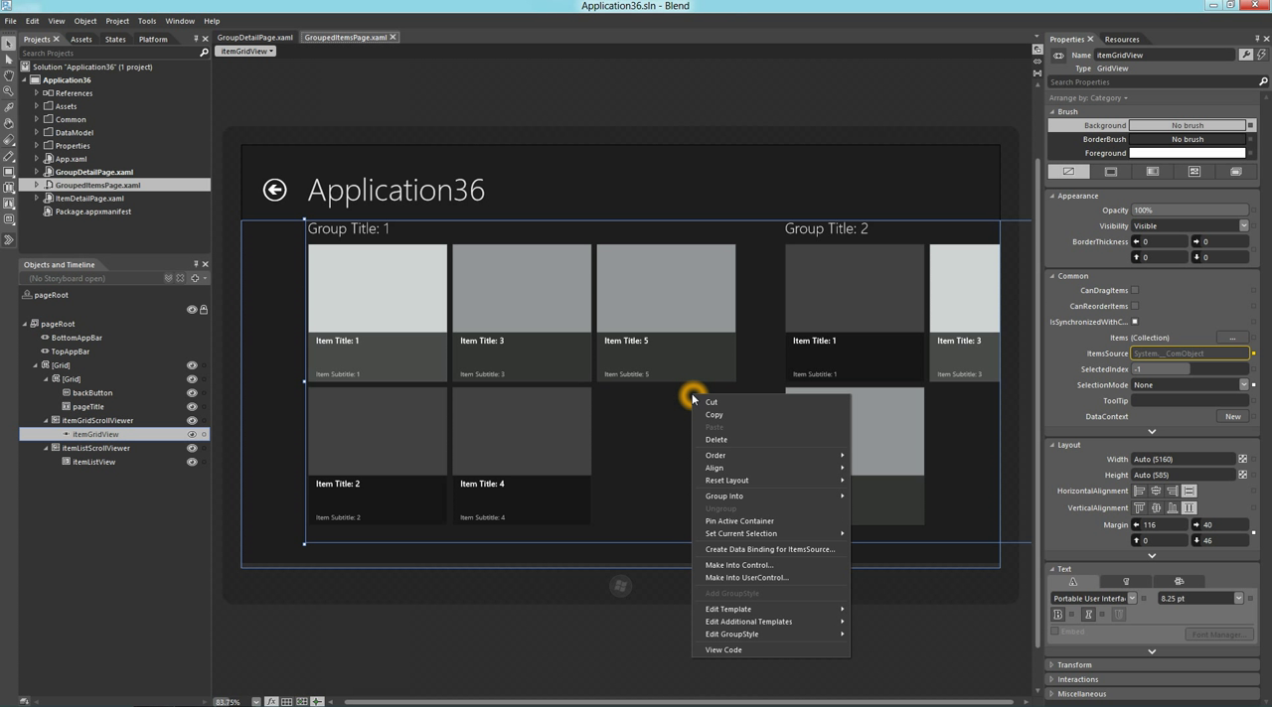
{"action": "mouse_move", "coordinate": [748, 638]}
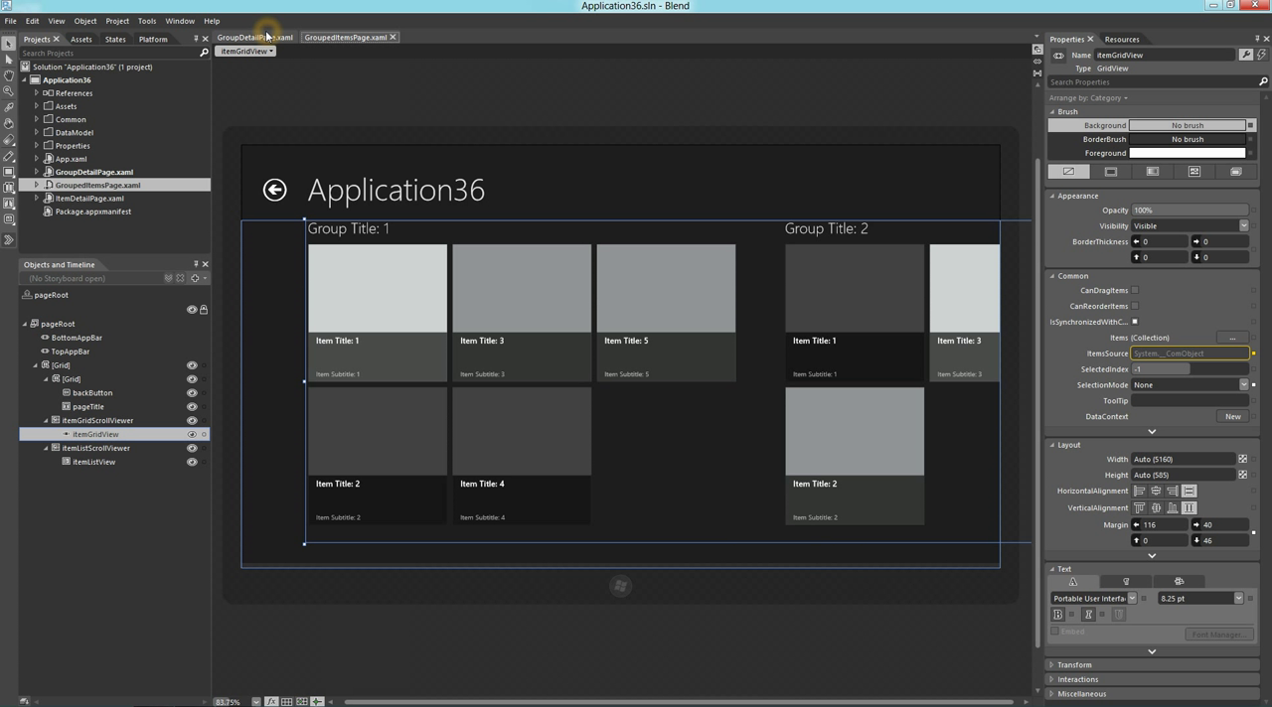
- Add a GroupStyle to itemGridView on GroupDetailPage and review its XAML
{"action": "left_click", "coordinate": [249, 36]}
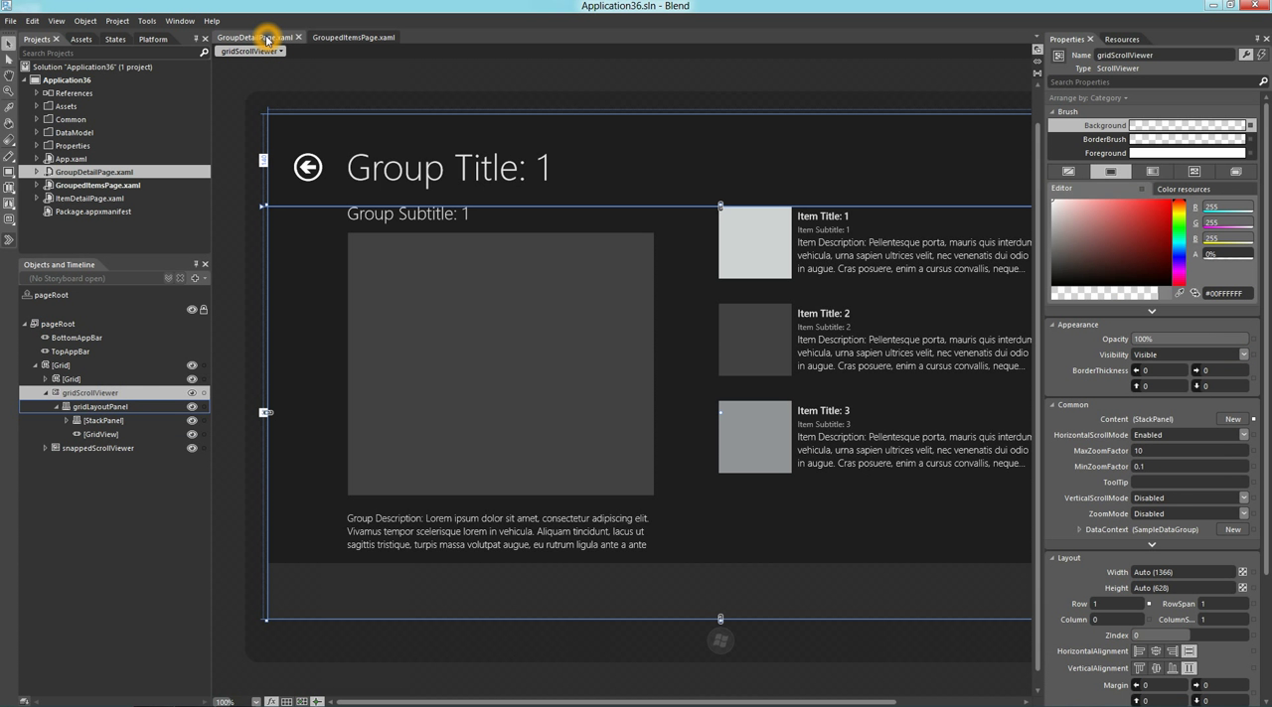
{"action": "left_click", "coordinate": [99, 433]}
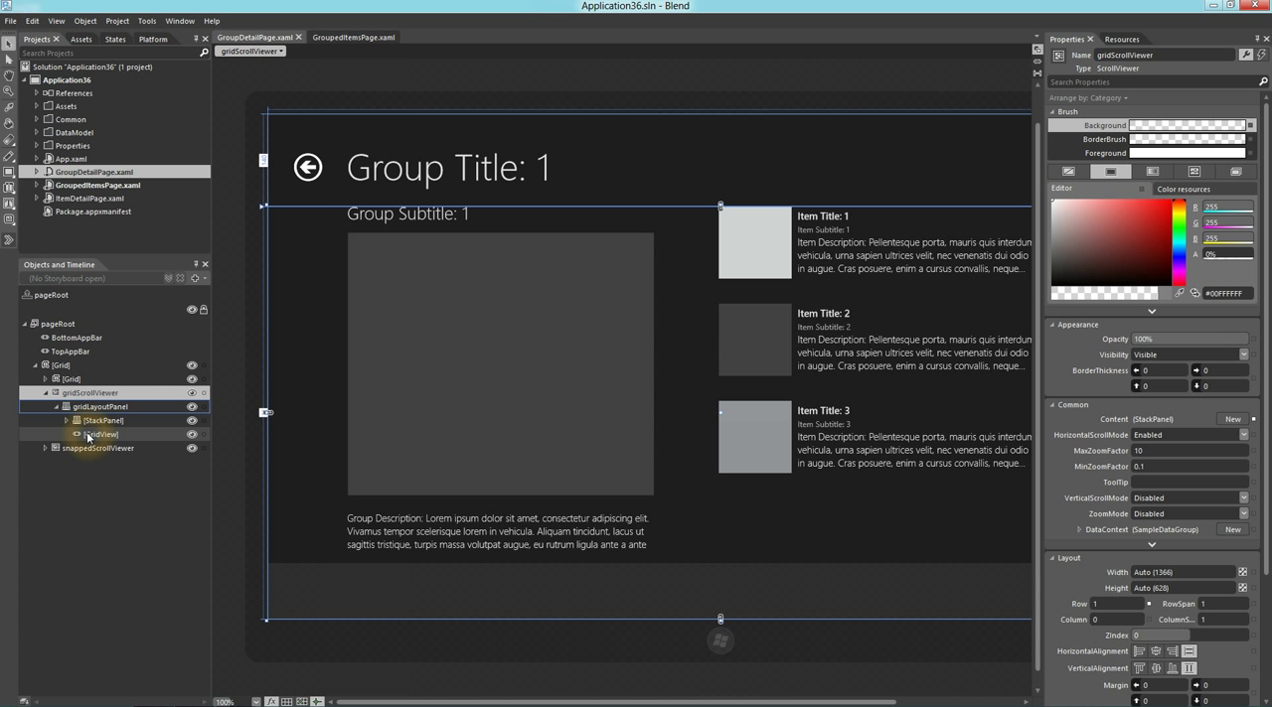
{"action": "right_click", "coordinate": [99, 433]}
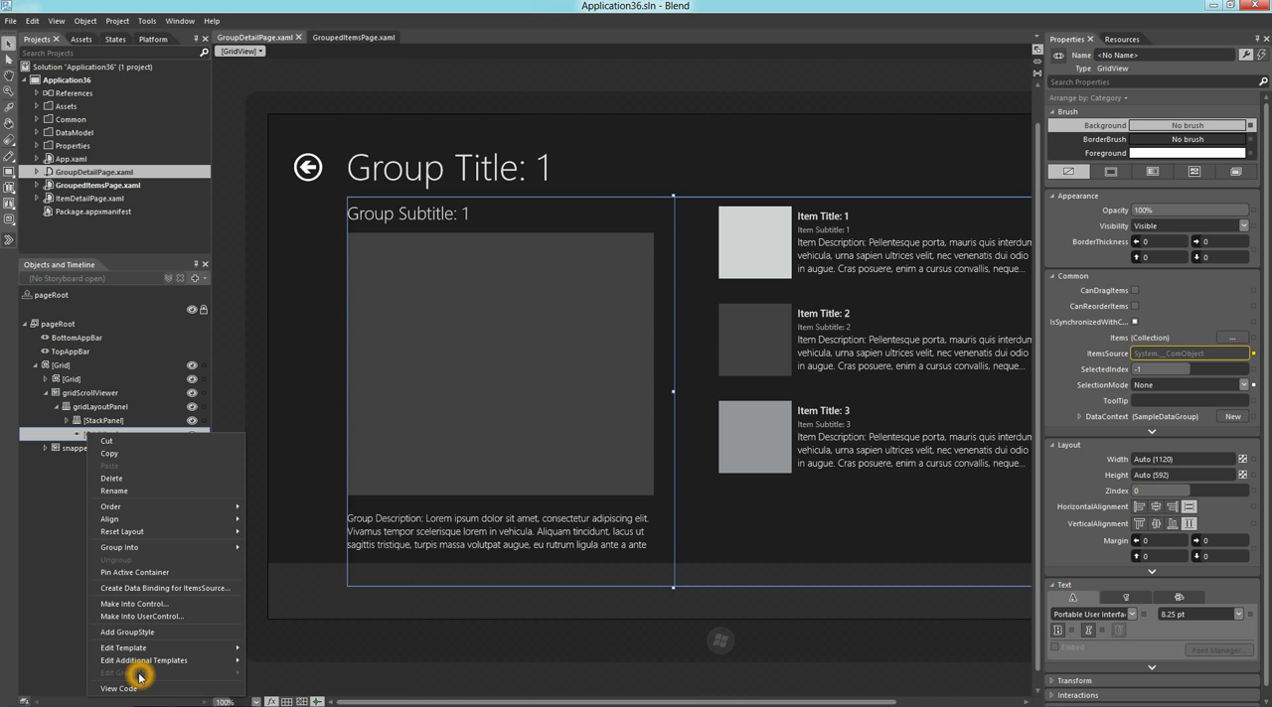
{"action": "mouse_move", "coordinate": [155, 648]}
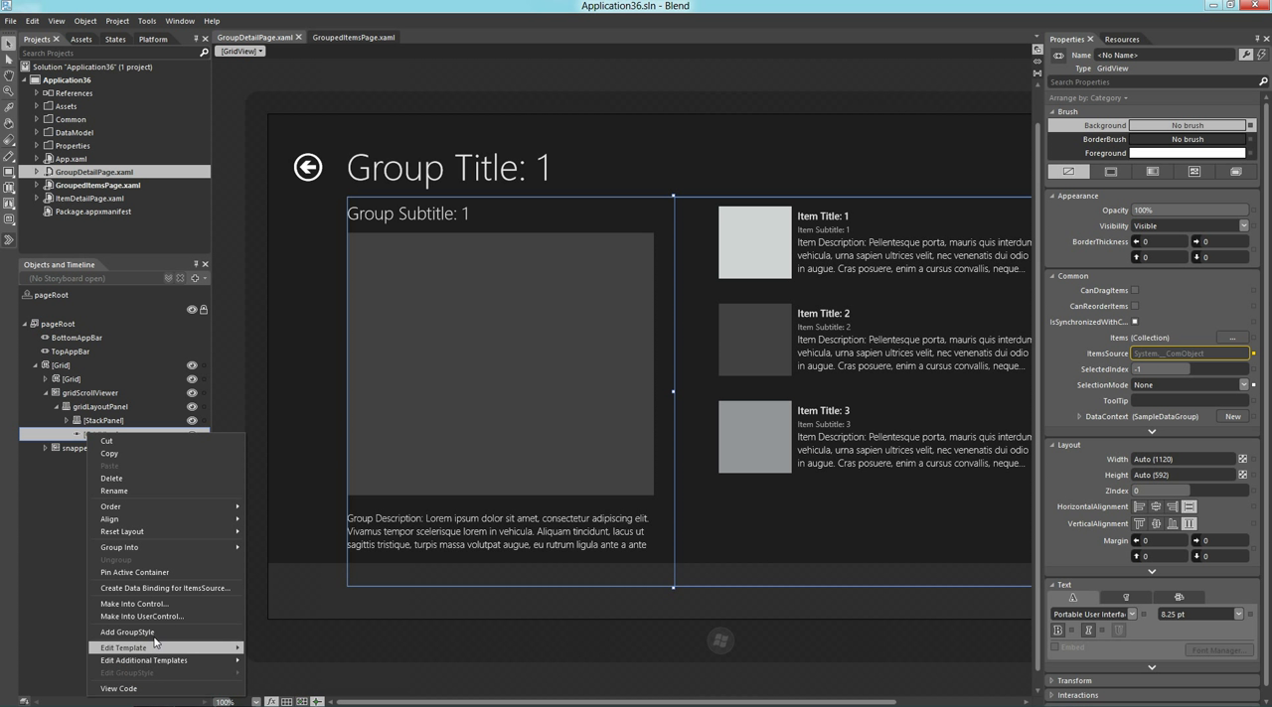
{"action": "mouse_move", "coordinate": [128, 632]}
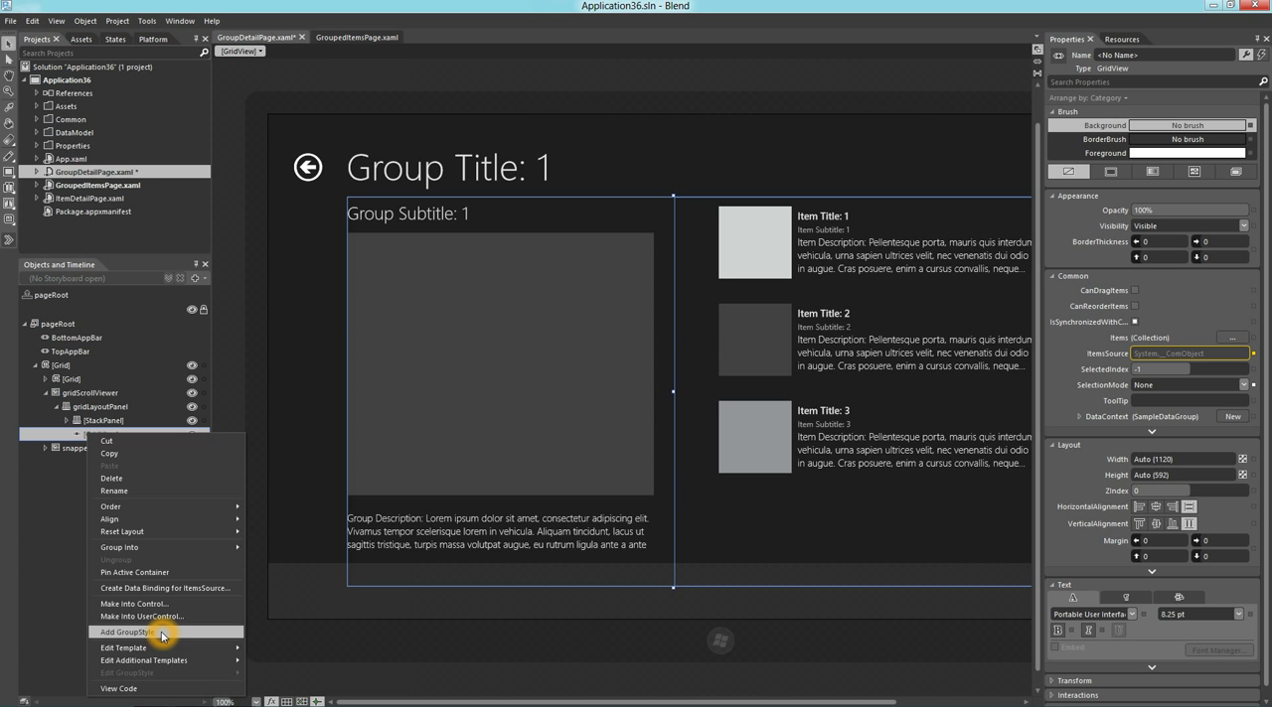
{"action": "left_click", "coordinate": [123, 632]}
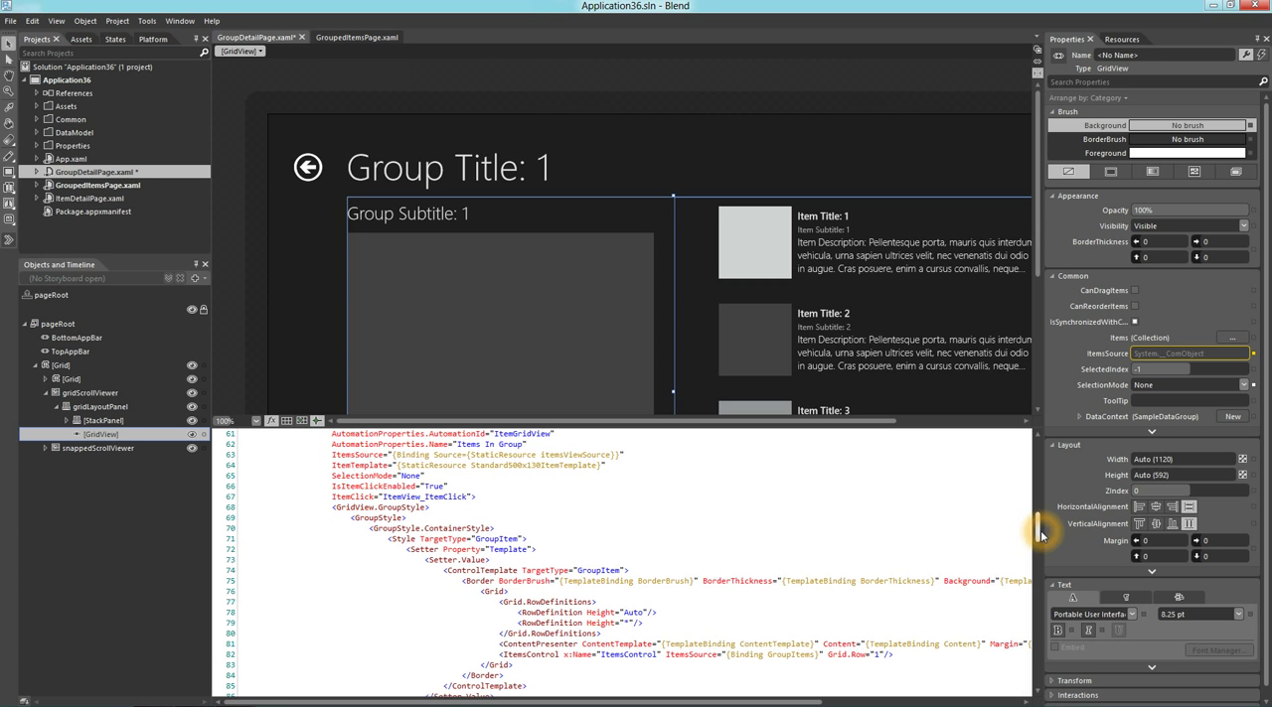
{"action": "scroll", "scroll_direction": "down", "scroll_amount": 3}
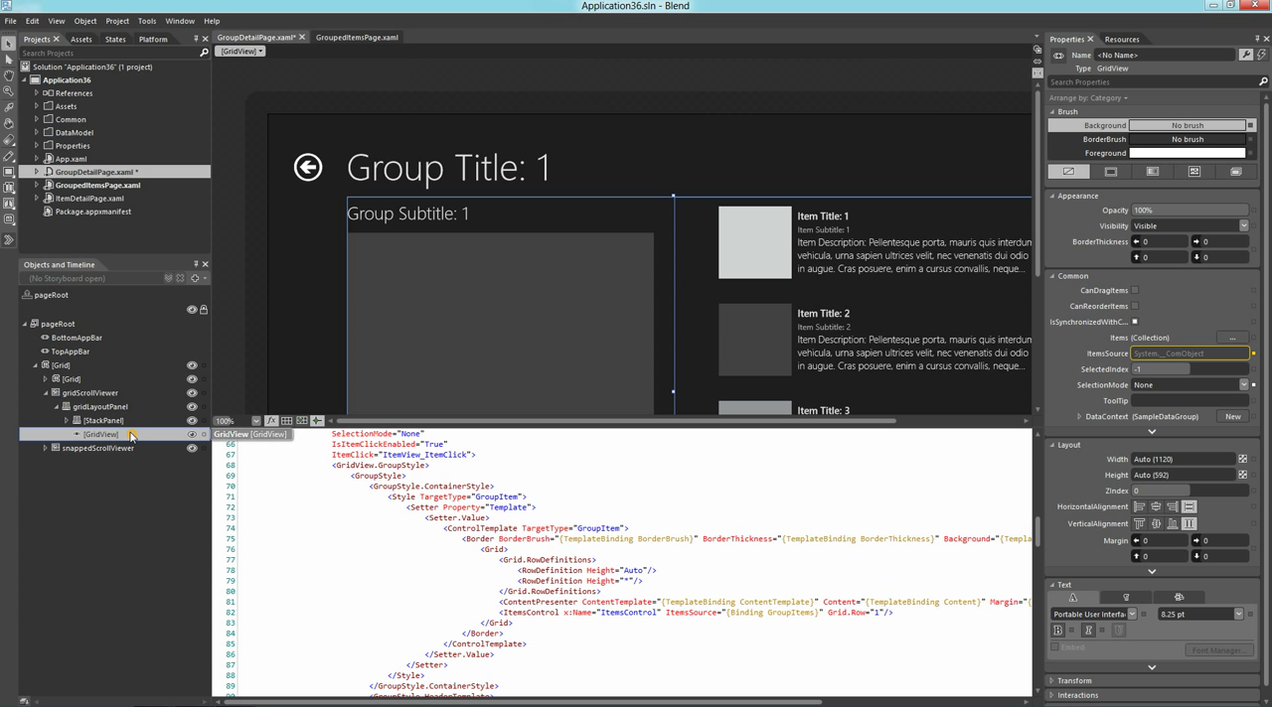
{"action": "right_click", "coordinate": [99, 433]}
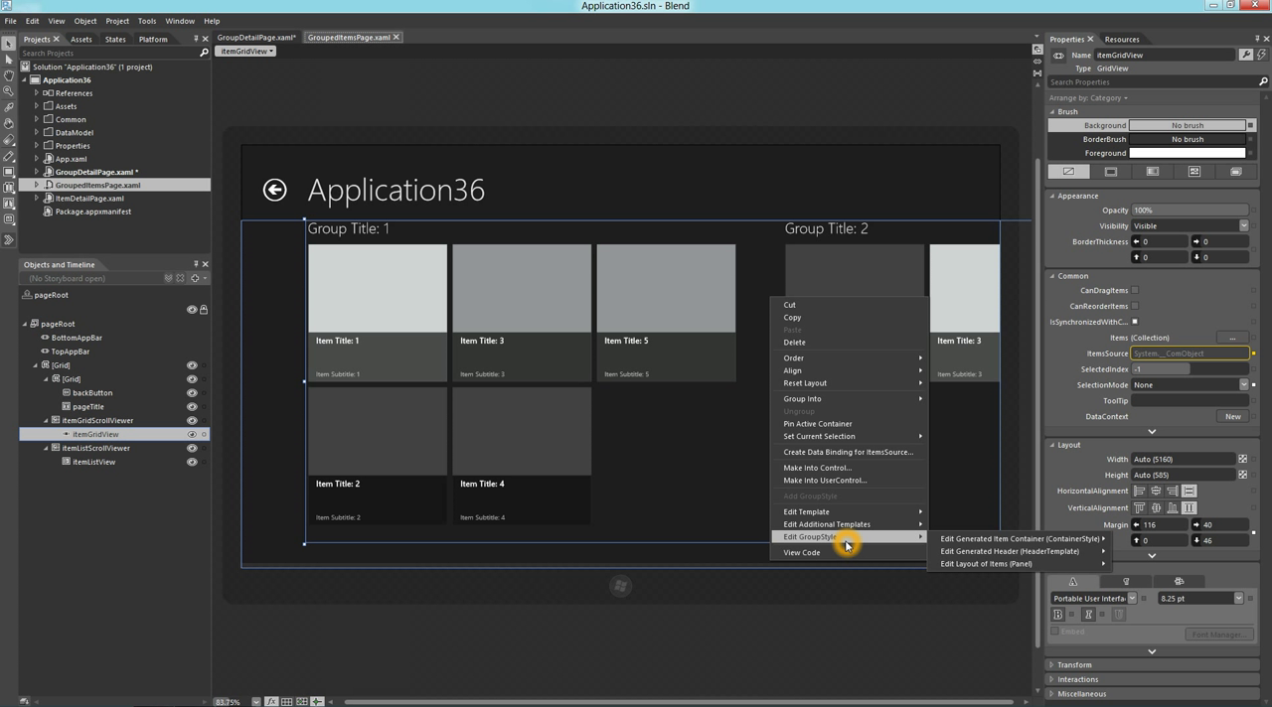
{"action": "mouse_move", "coordinate": [858, 545]}
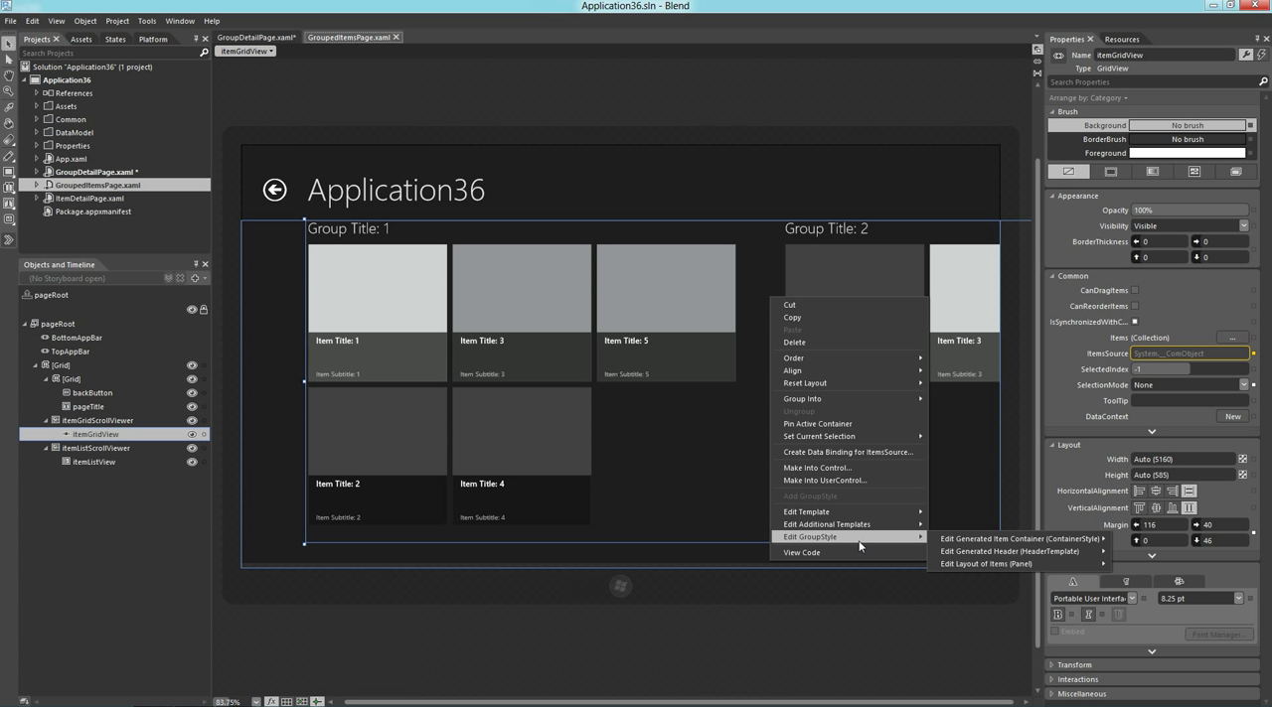
{"action": "mouse_move", "coordinate": [1018, 538]}
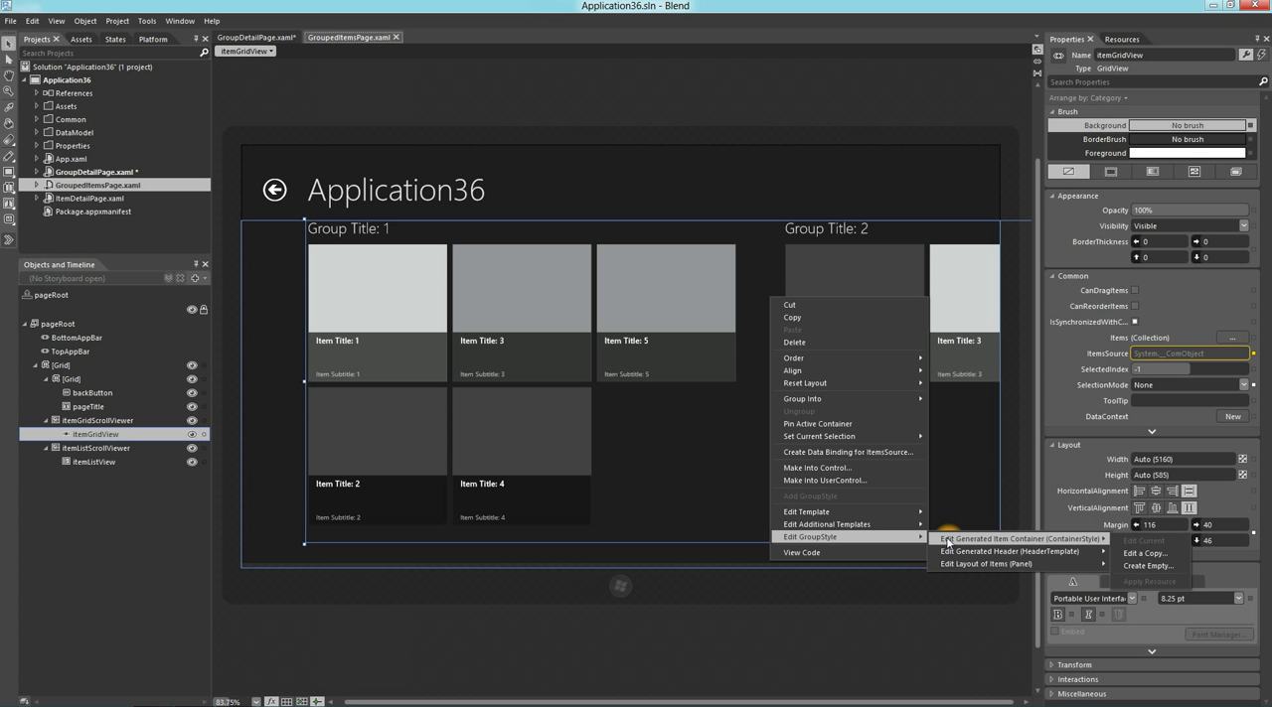
{"action": "mouse_move", "coordinate": [1009, 553]}
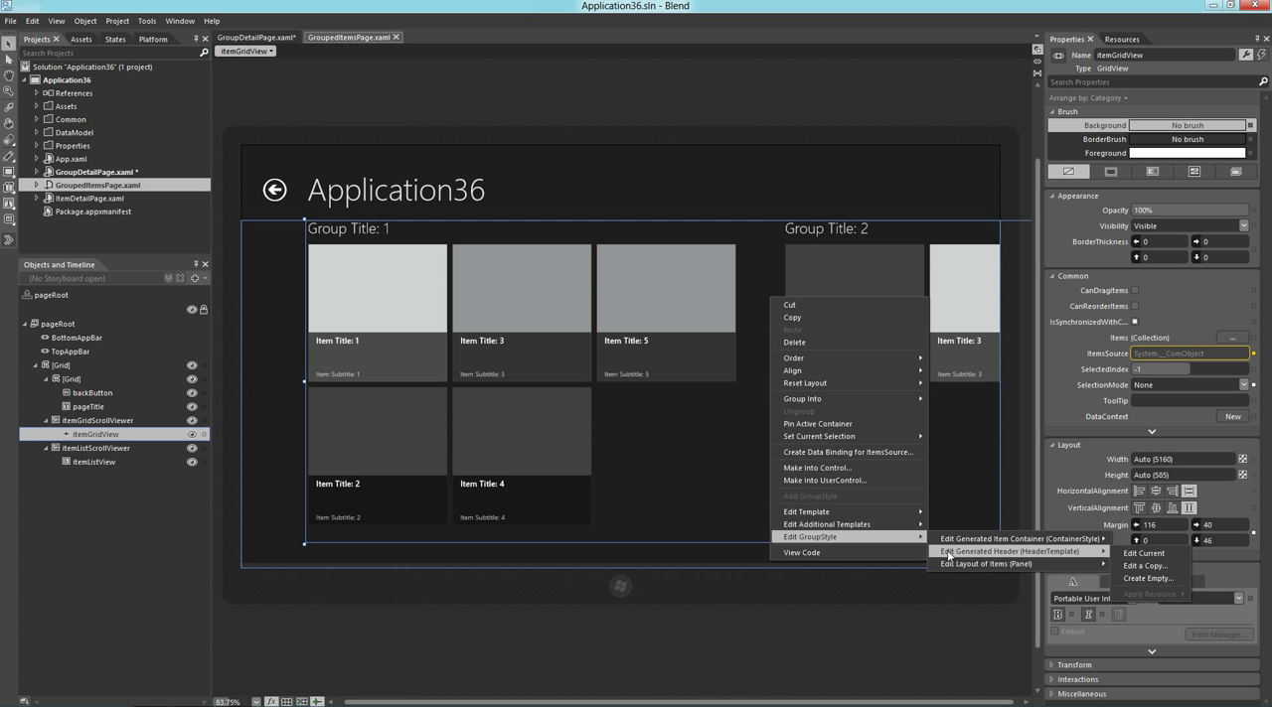
{"action": "mouse_move", "coordinate": [984, 564]}
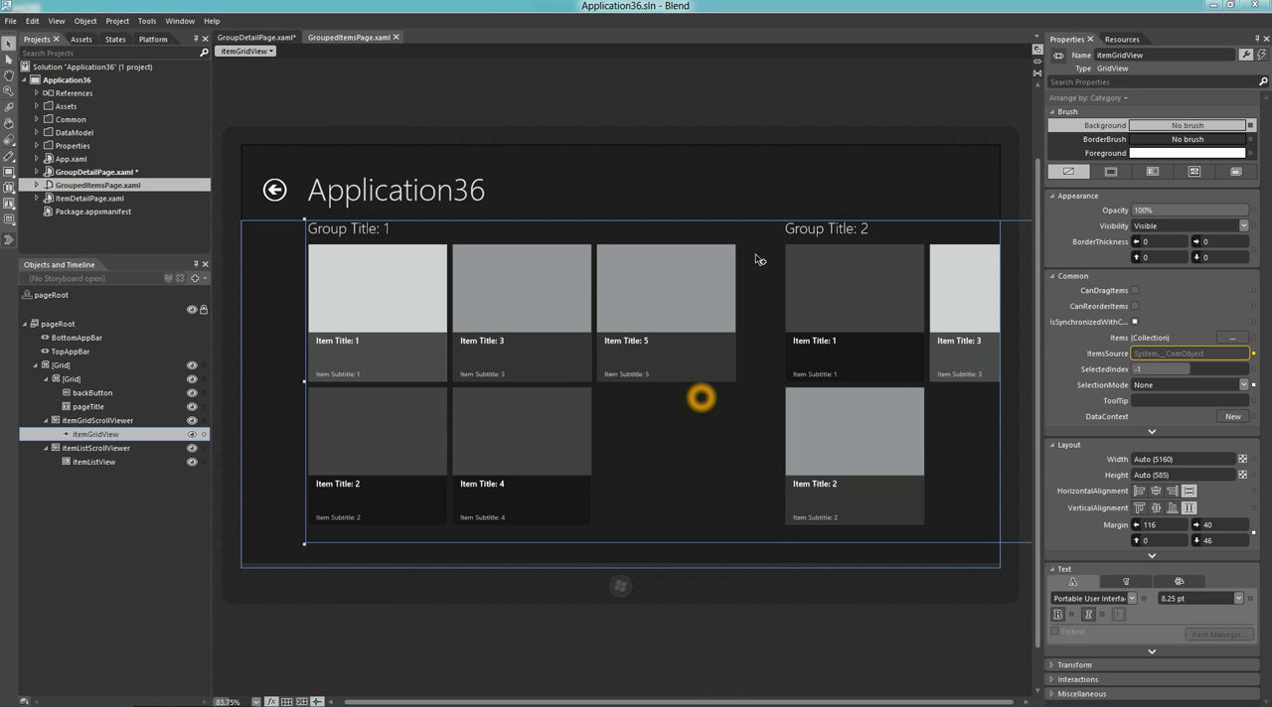
- Start editing a copy of the group ContainerStyle, opening the Create Style Resource dialog
{"action": "right_click", "coordinate": [793, 254]}
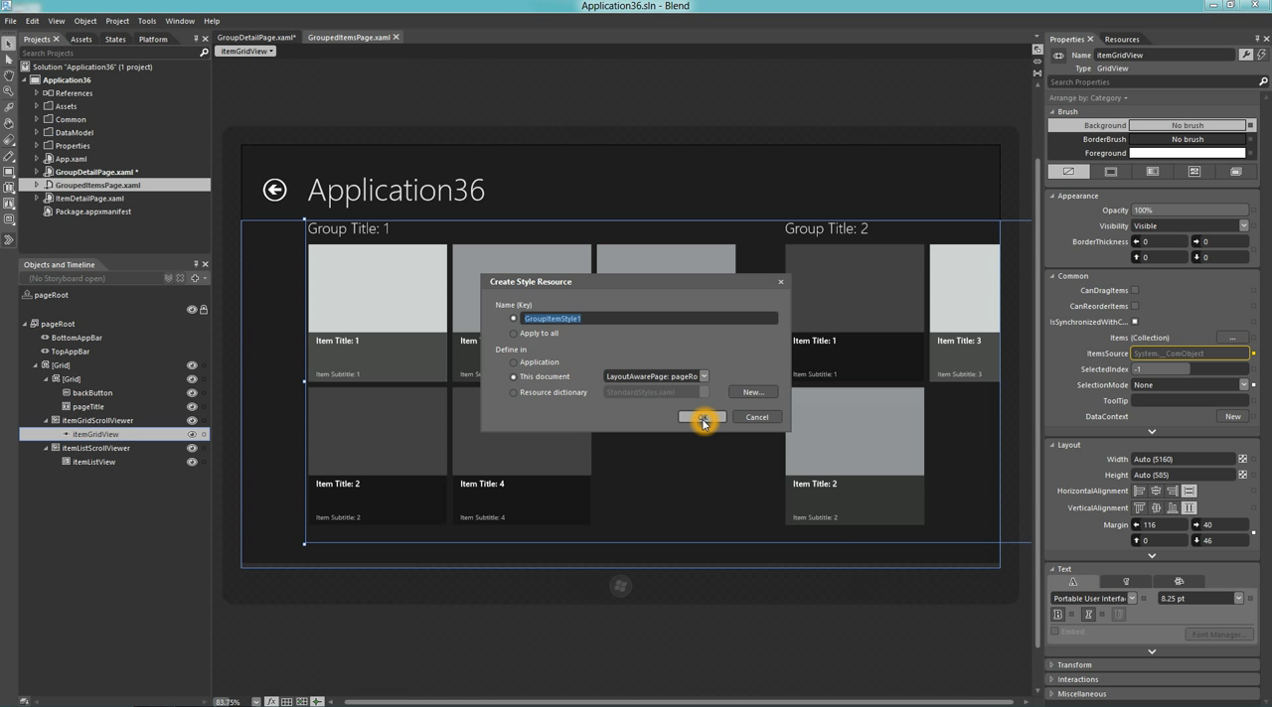
- Create GroupItemStyle1 and select the header presenter and items area in its template grid
{"action": "left_click", "coordinate": [701, 418]}
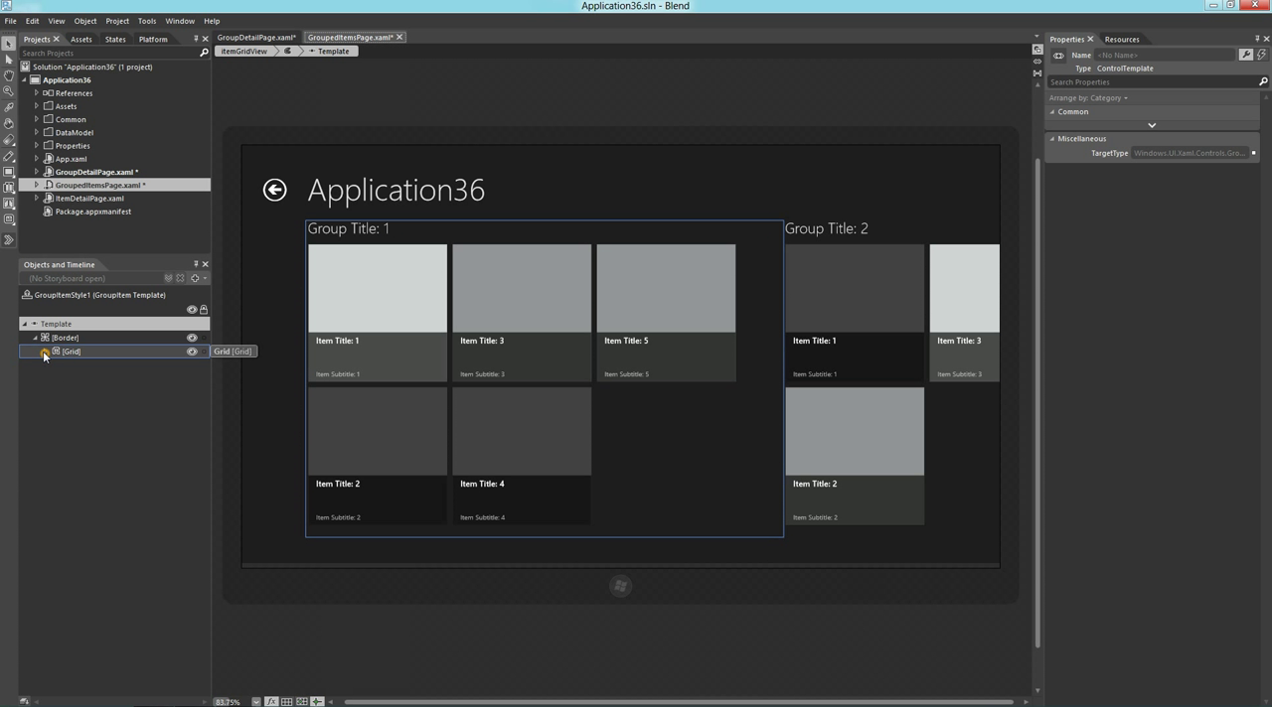
{"action": "left_click", "coordinate": [43, 352]}
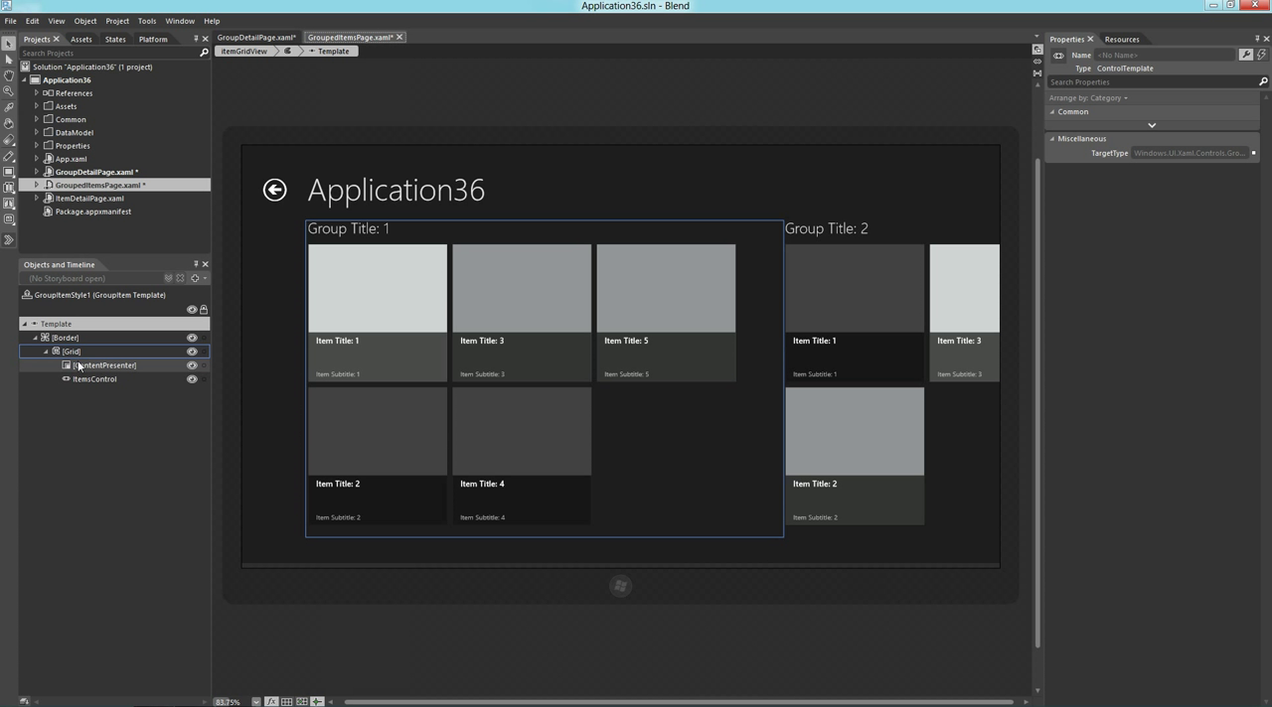
{"action": "left_click", "coordinate": [103, 366]}
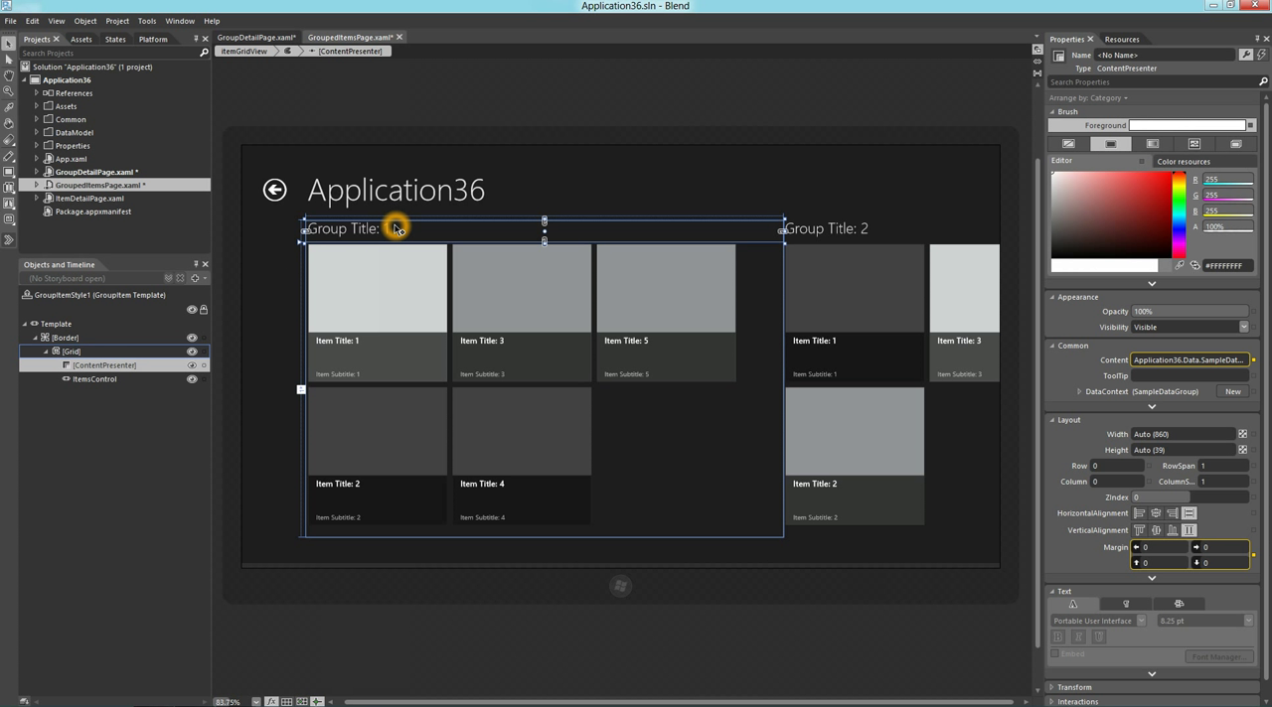
{"action": "left_click", "coordinate": [93, 378]}
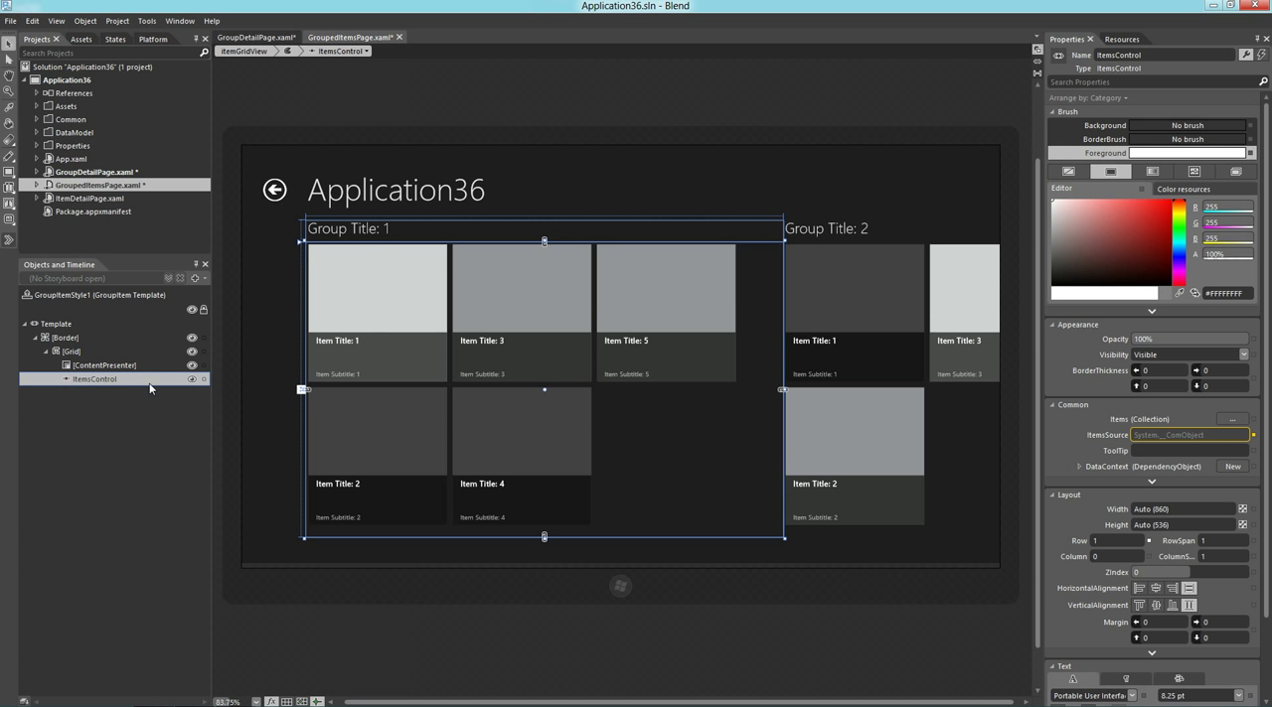
{"action": "mouse_move", "coordinate": [580, 467]}
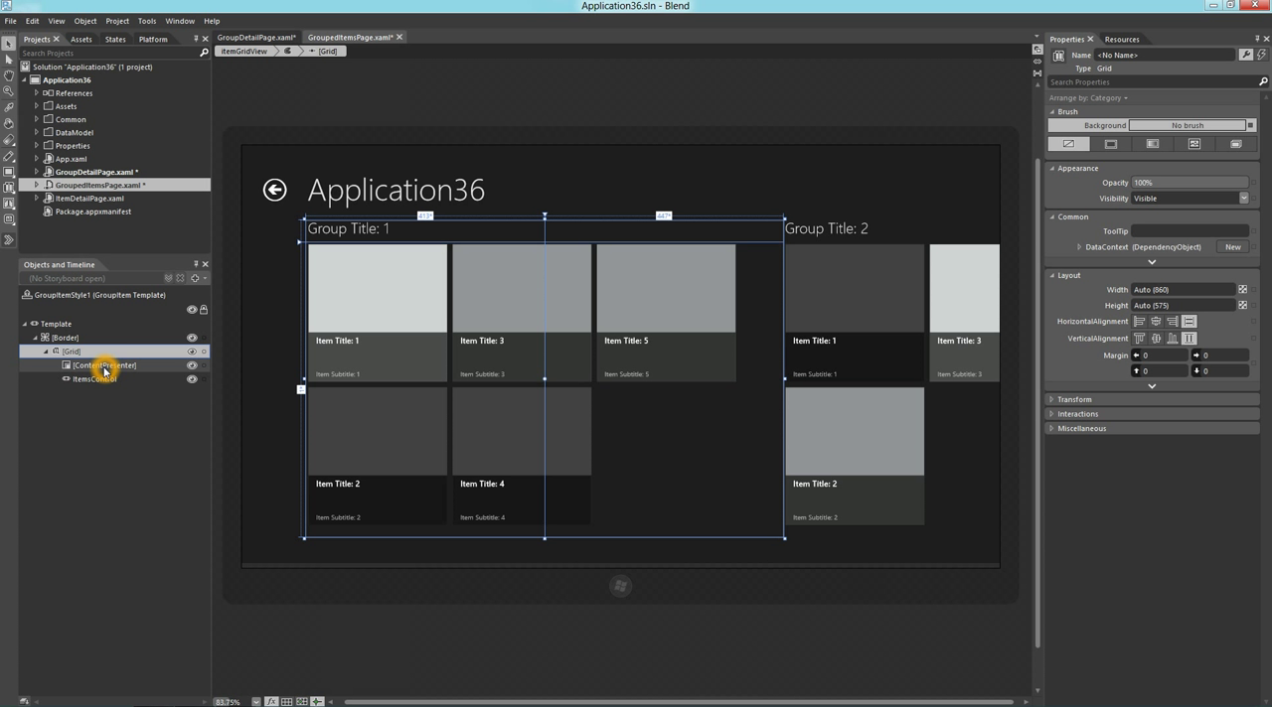
- Set Row/Column values so each group's items sit in the column beside the title
{"action": "left_click", "coordinate": [103, 366]}
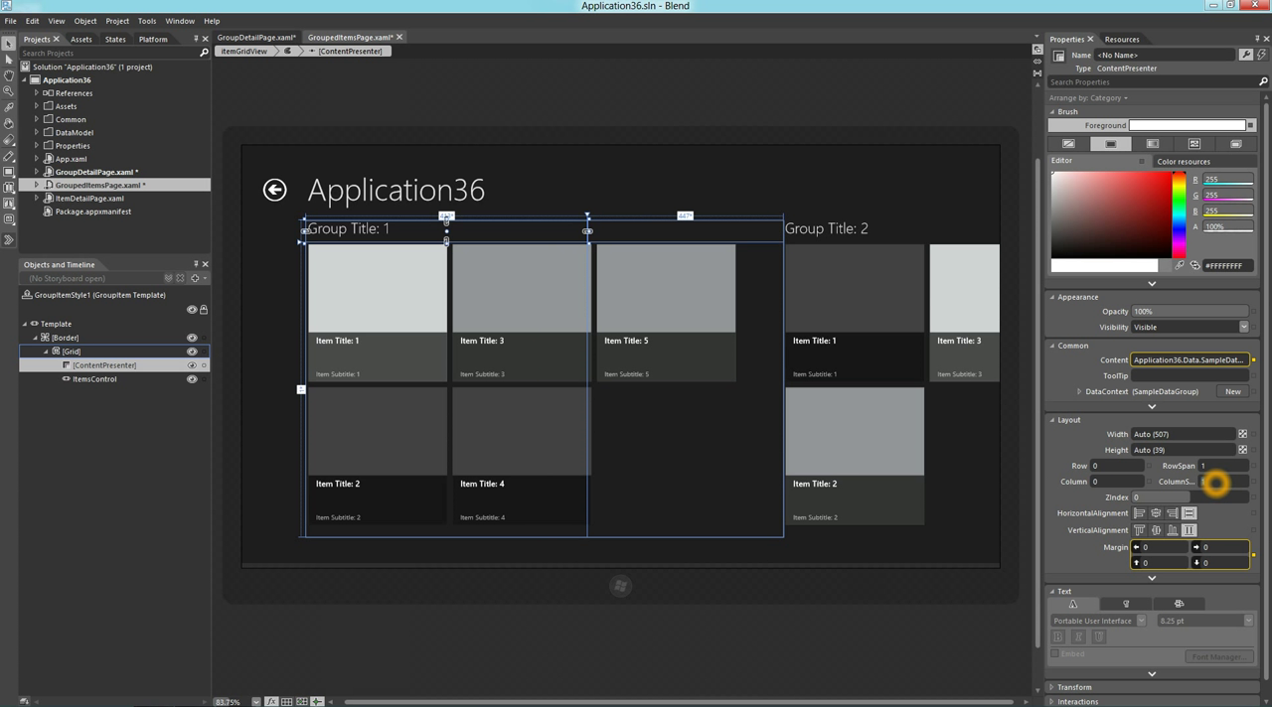
{"action": "left_click", "coordinate": [96, 379]}
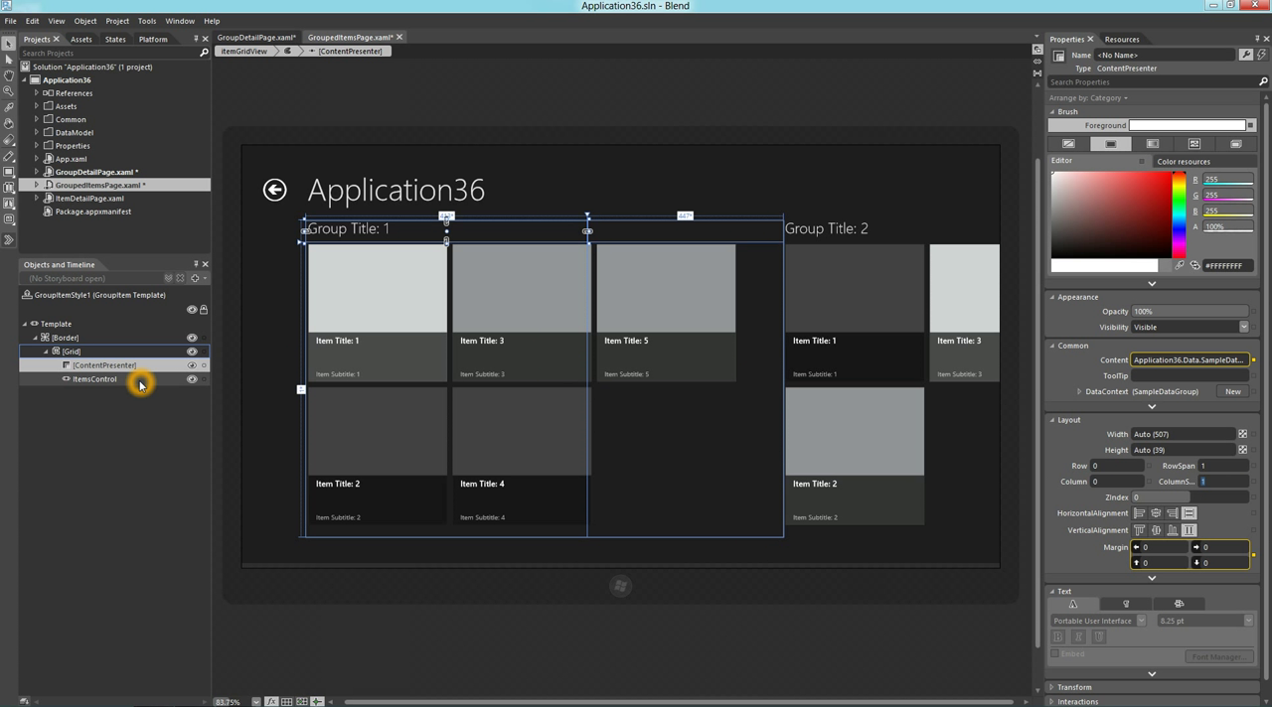
{"action": "left_click", "coordinate": [96, 379]}
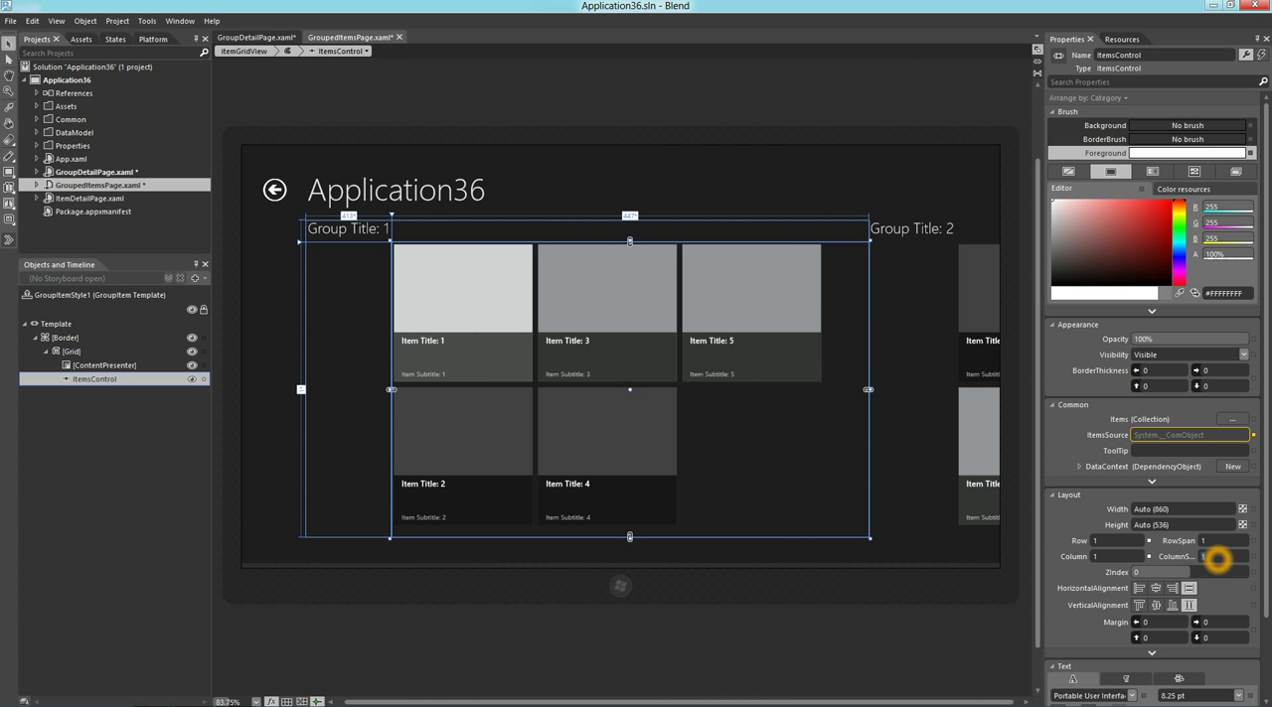
{"action": "mouse_move", "coordinate": [752, 560]}
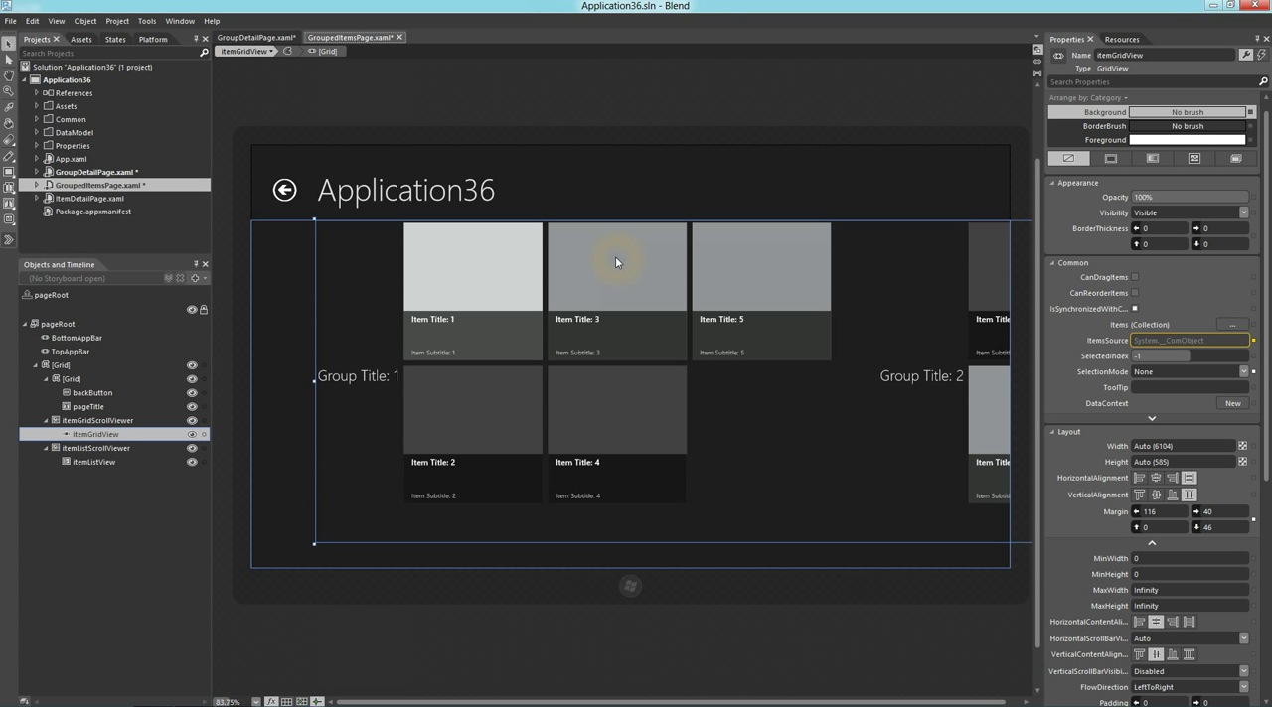
- In the GroupStyle header template, rotate the title Button by -90 degrees
{"action": "right_click", "coordinate": [616, 263]}
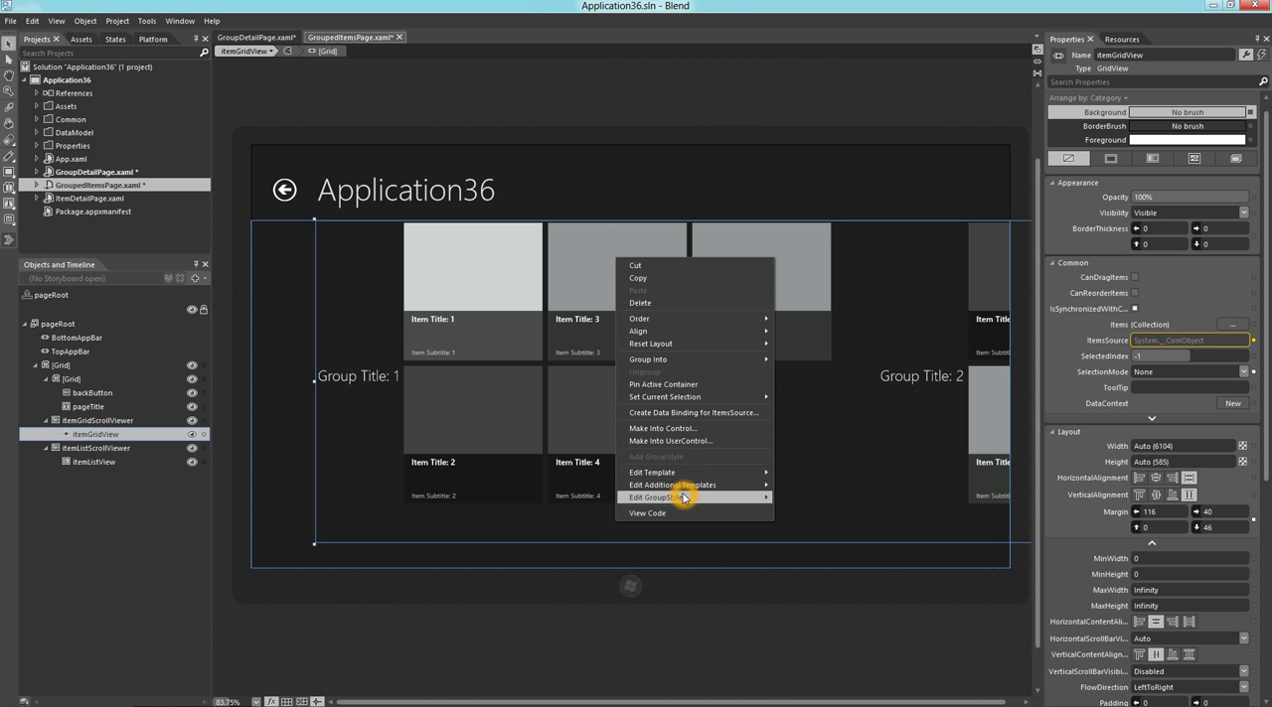
{"action": "mouse_move", "coordinate": [656, 497]}
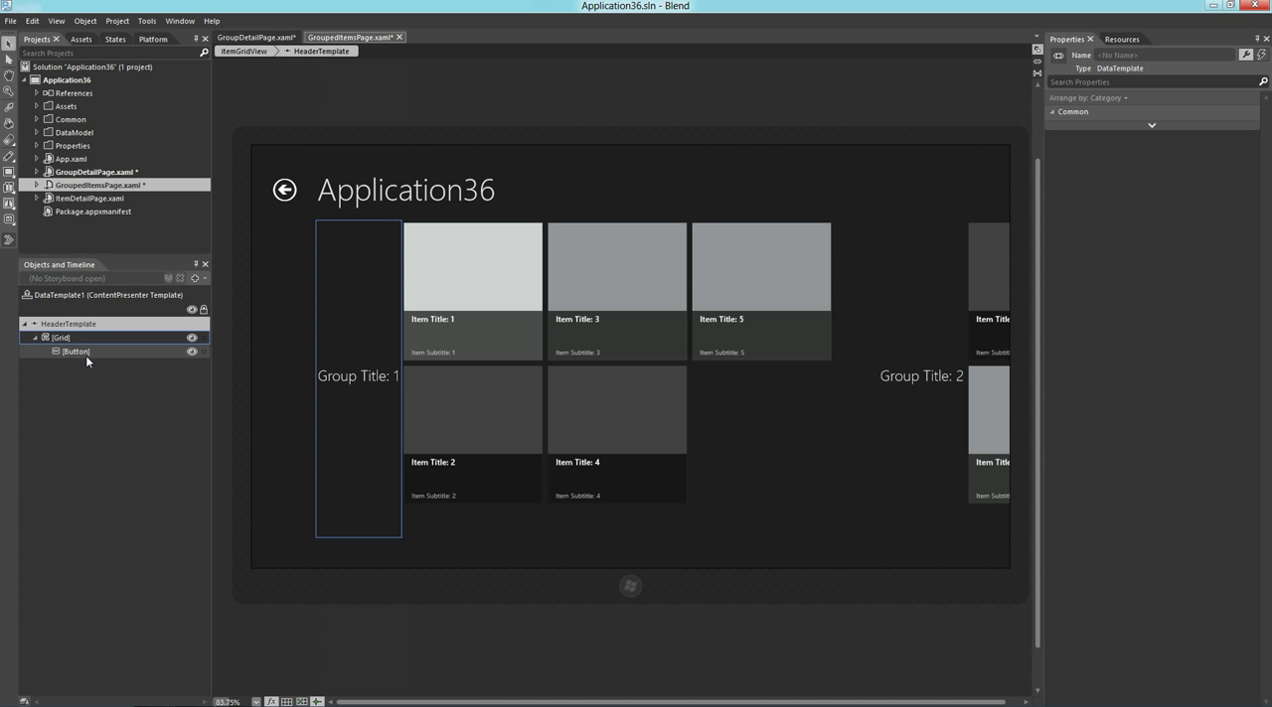
{"action": "left_click", "coordinate": [76, 352]}
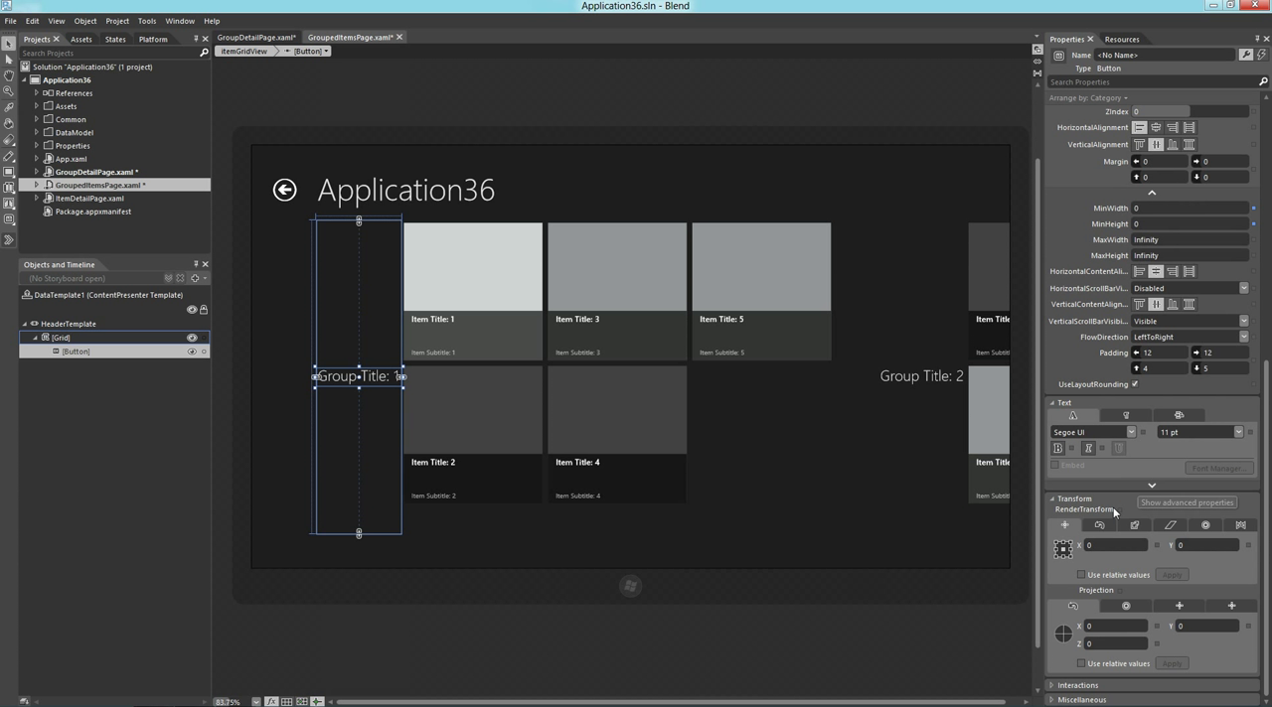
{"action": "left_click", "coordinate": [1097, 524]}
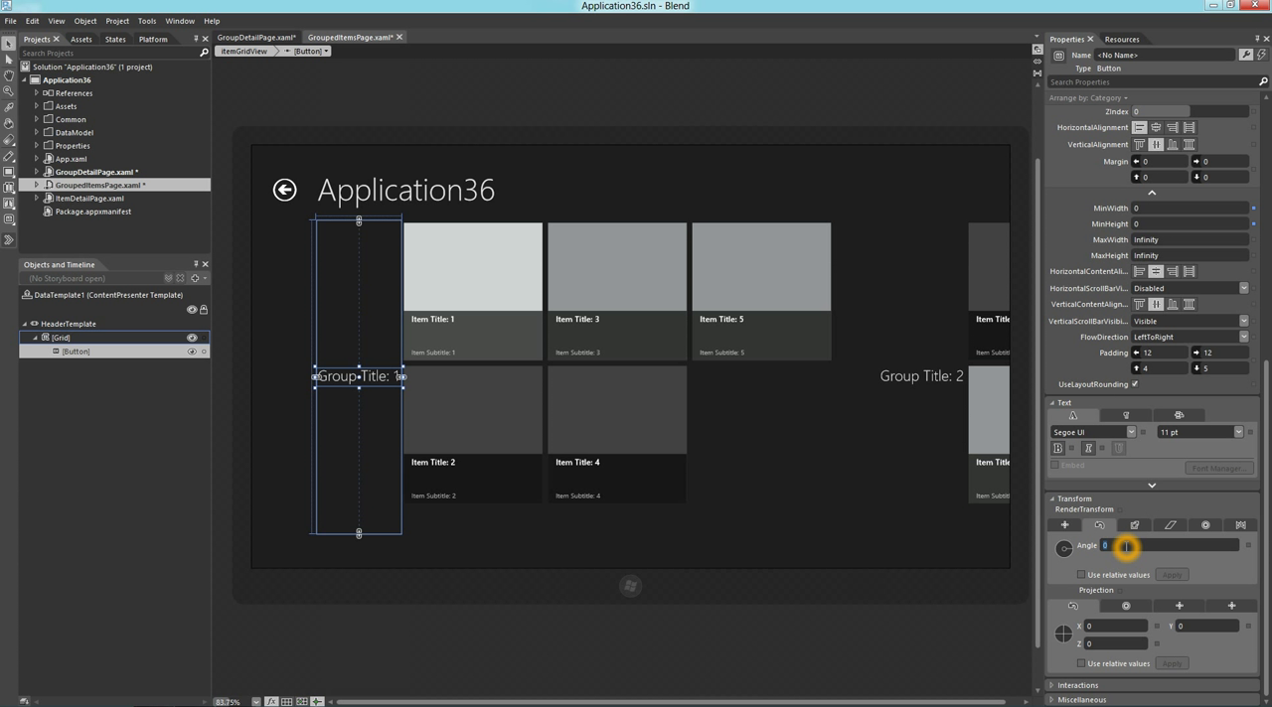
{"action": "type", "text": "-90"}
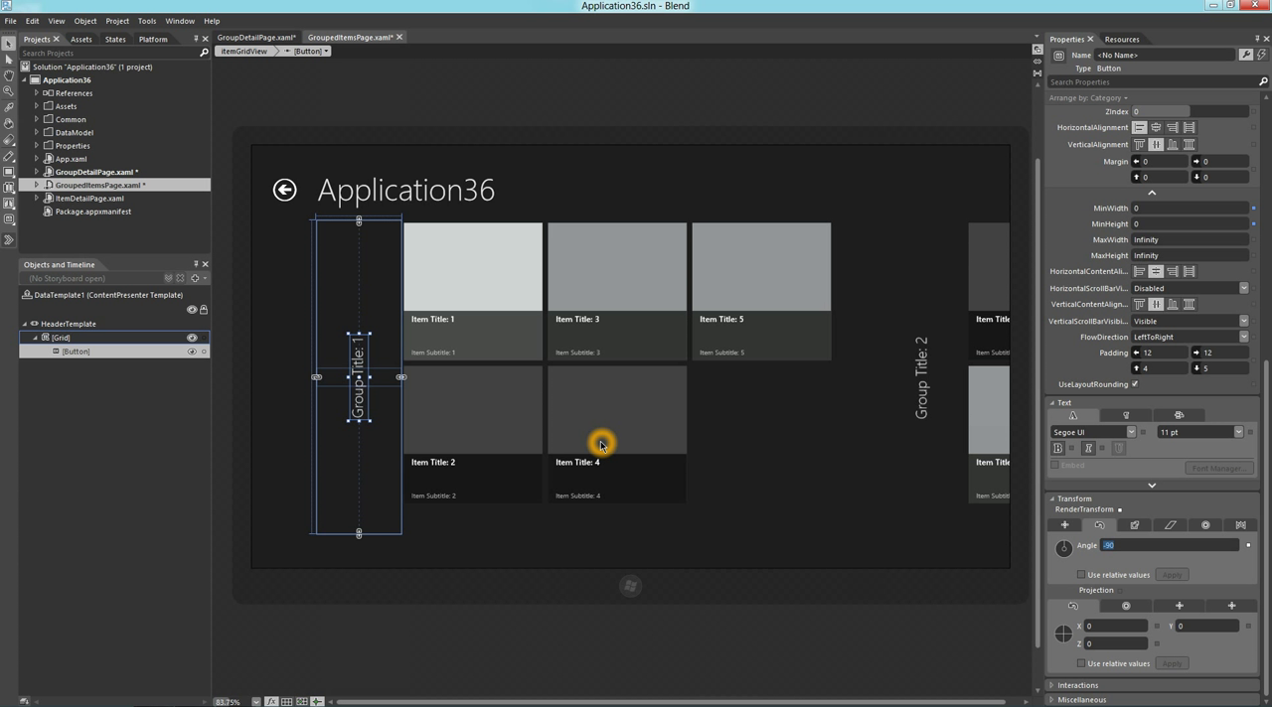
{"action": "mouse_move", "coordinate": [179, 282]}
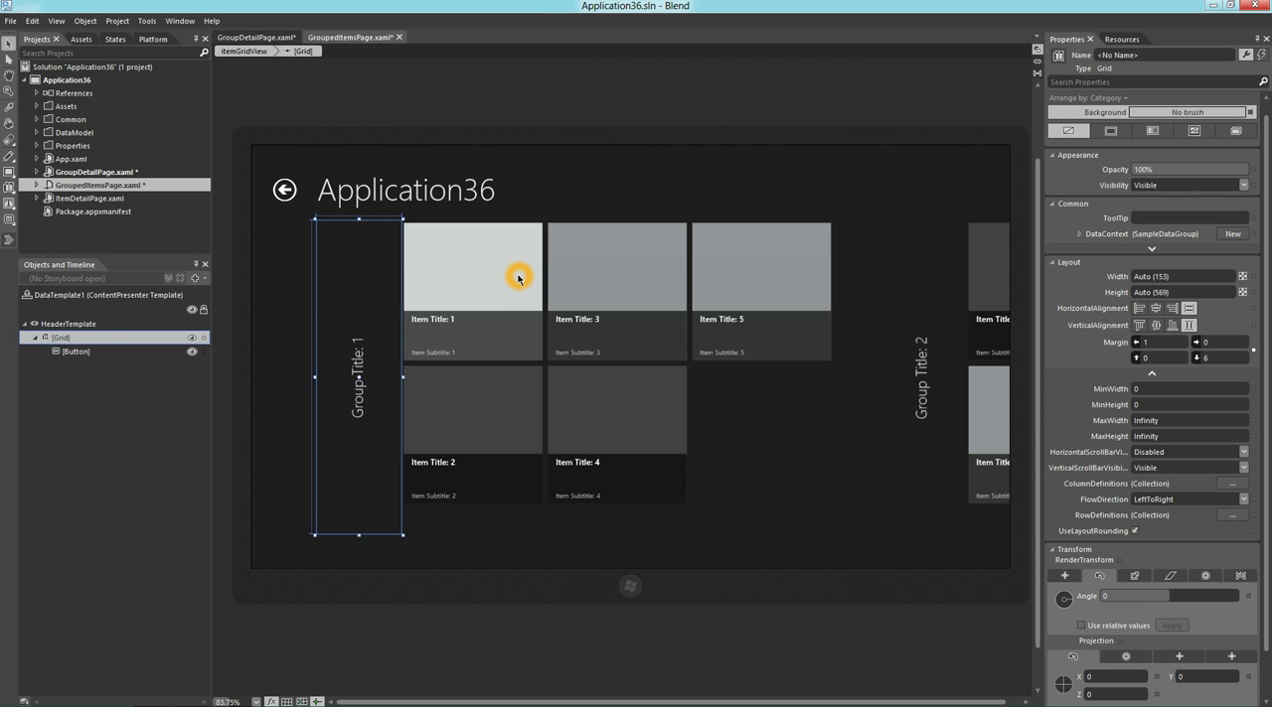
{"action": "mouse_move", "coordinate": [1113, 131]}
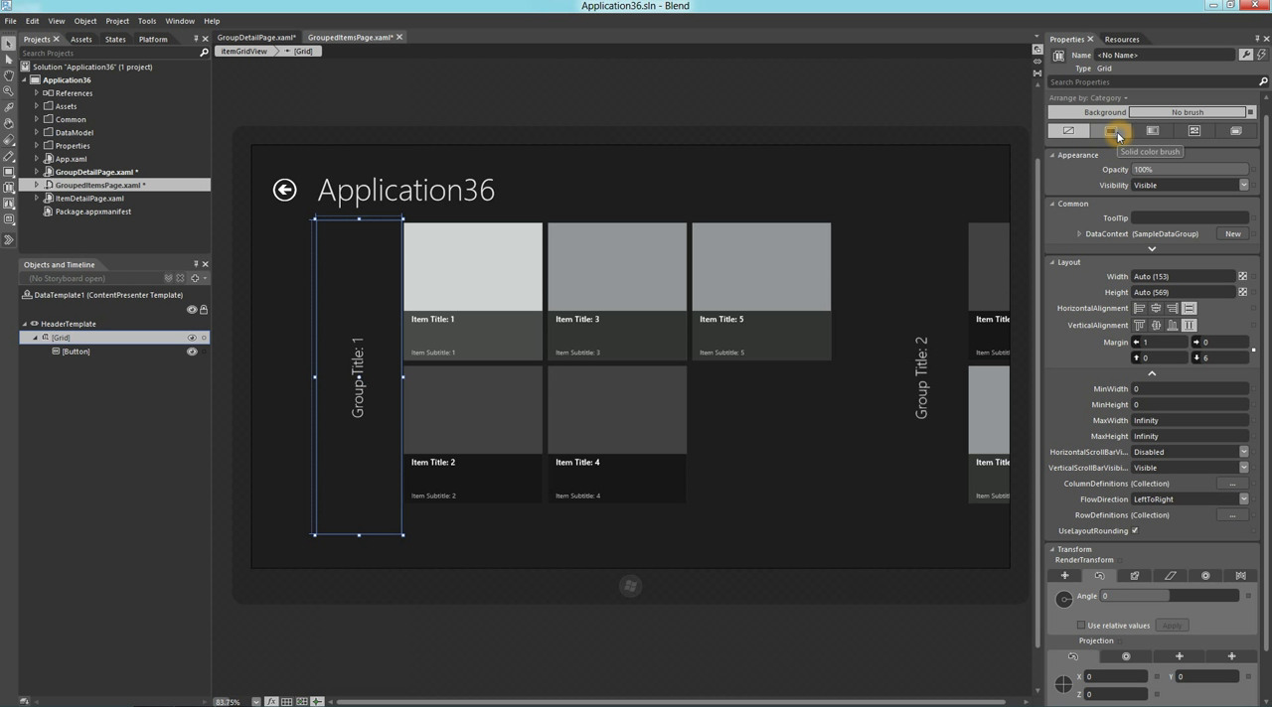
- Give the header Grid a dark-red solid brush background and return to page scope
{"action": "left_click", "coordinate": [1120, 131]}
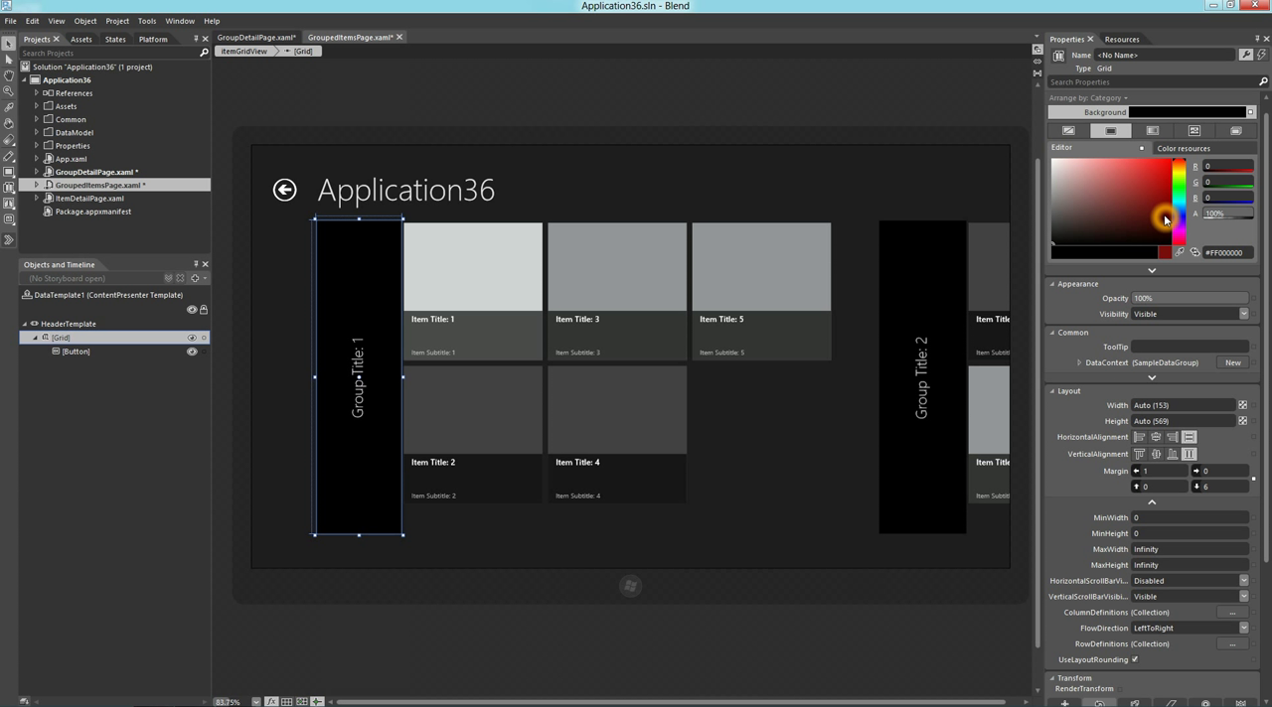
{"action": "left_click", "coordinate": [1164, 218]}
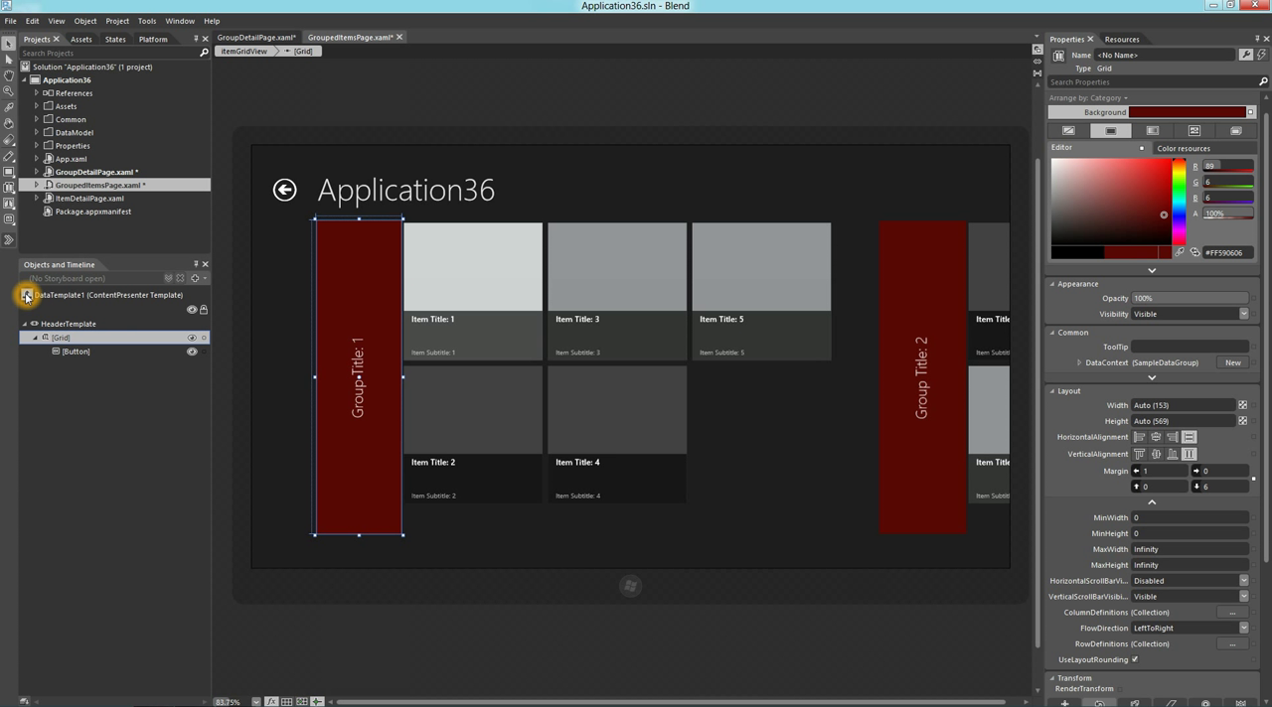
{"action": "left_click", "coordinate": [28, 294]}
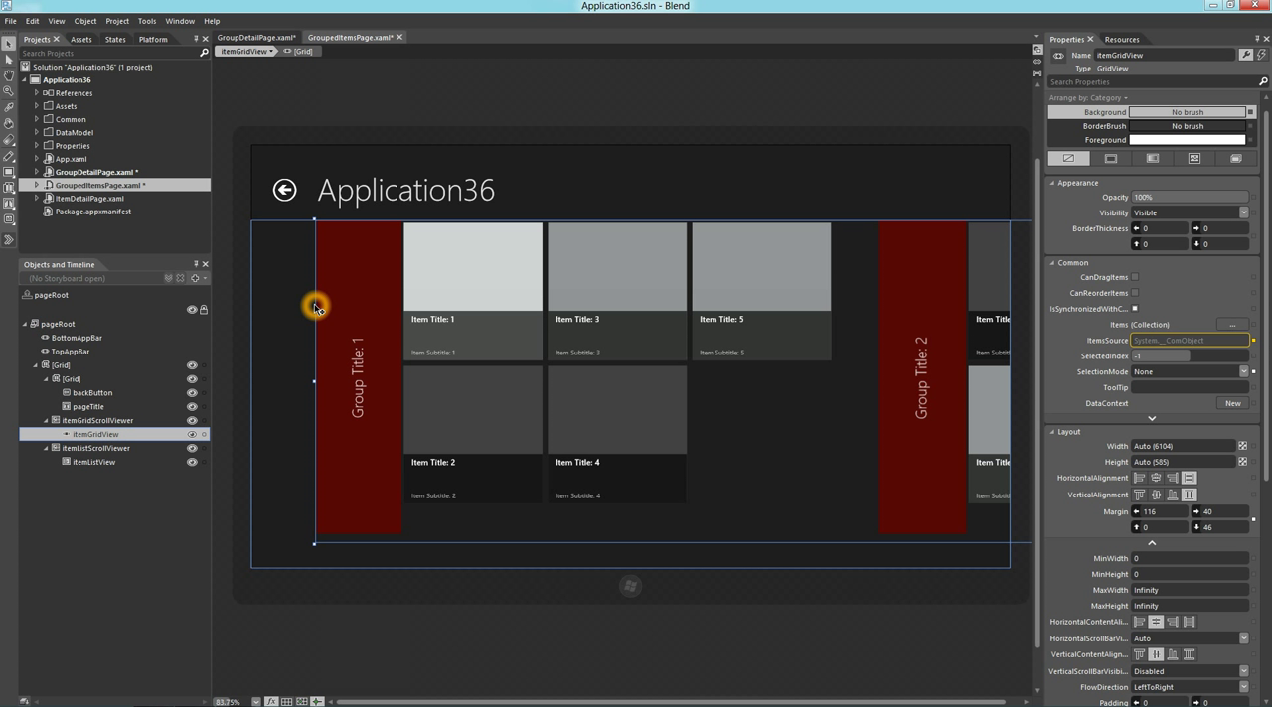
- Create an empty items panel template and give its VariableSizedWrapGrid a red gradient background
{"action": "left_click", "coordinate": [97, 422]}
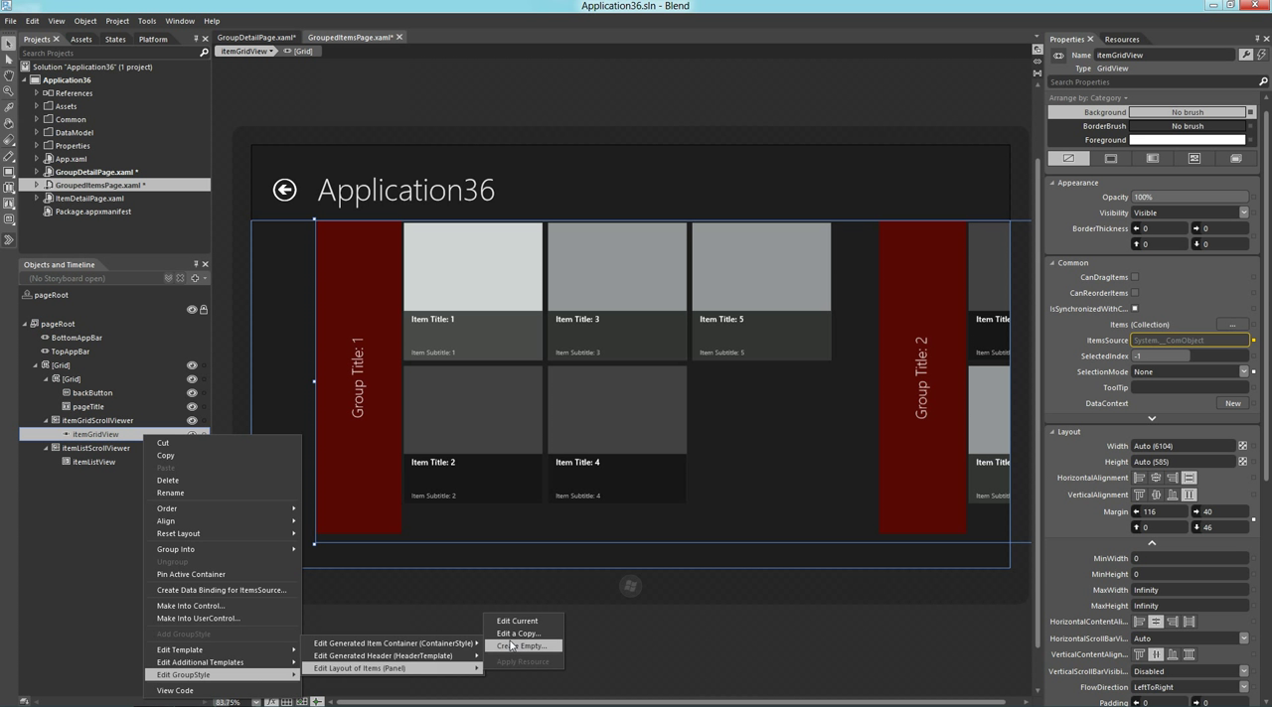
{"action": "left_click", "coordinate": [520, 648]}
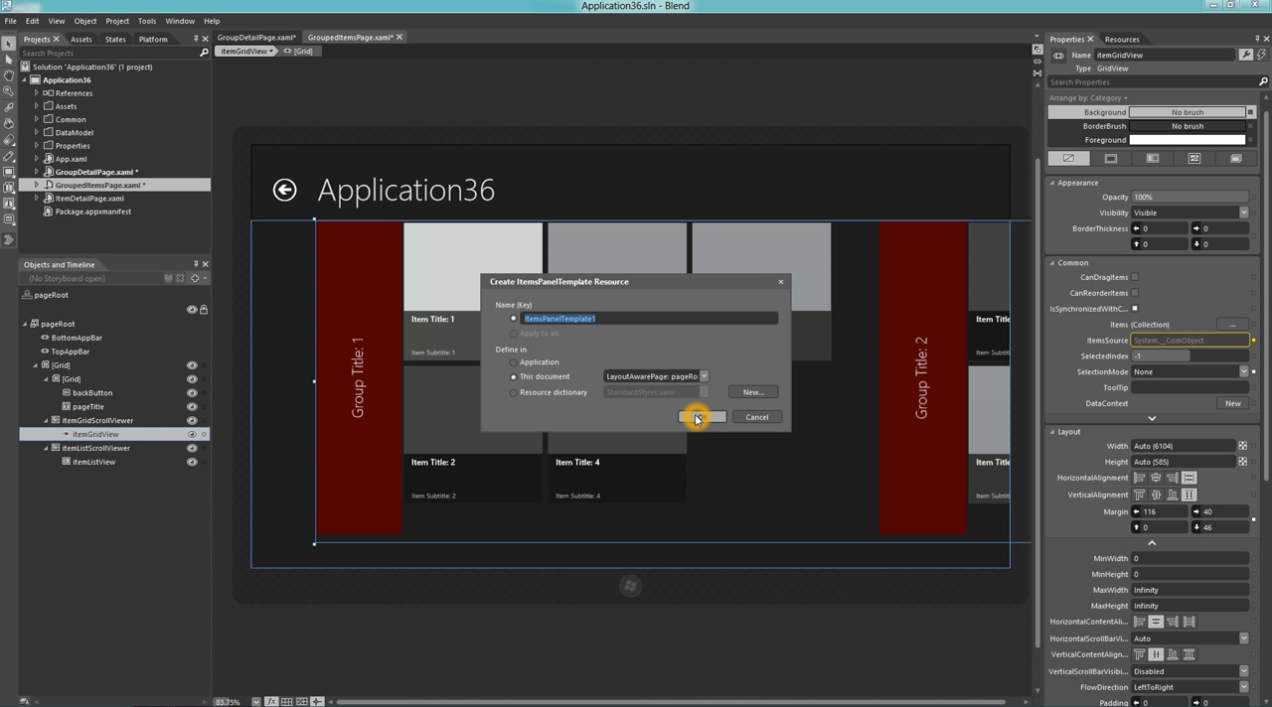
{"action": "left_click", "coordinate": [697, 417]}
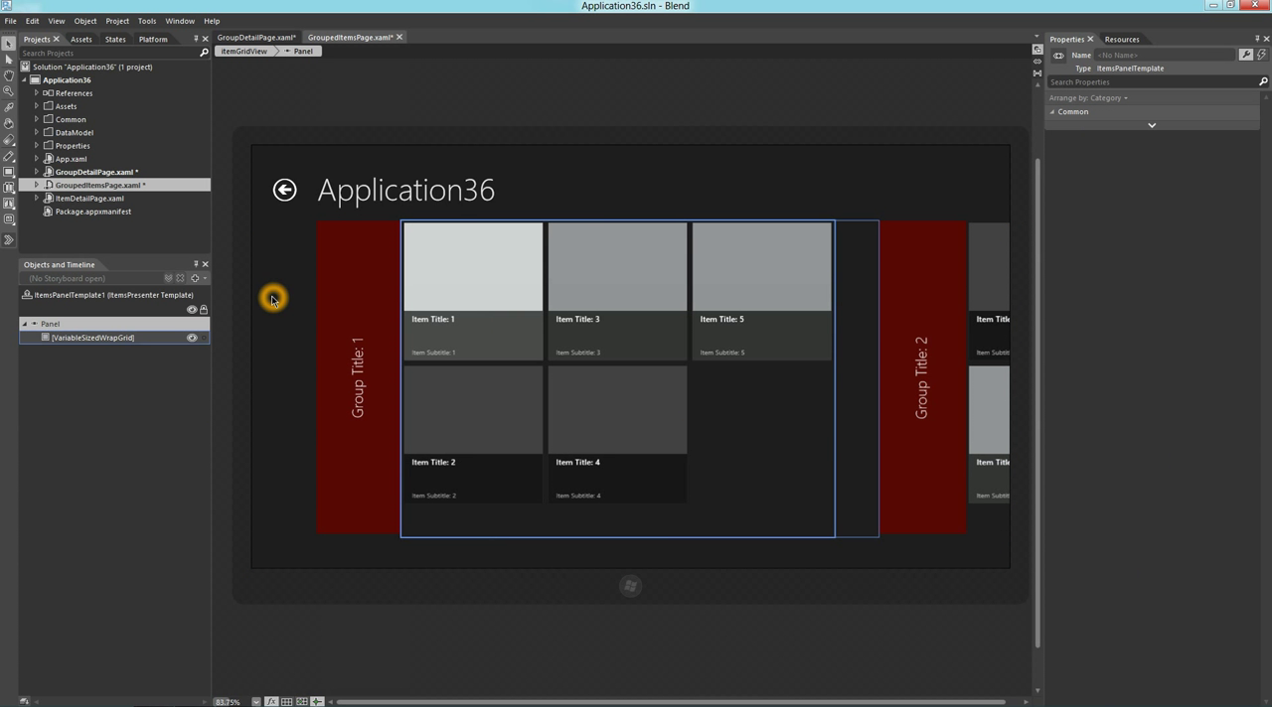
{"action": "left_click", "coordinate": [91, 338]}
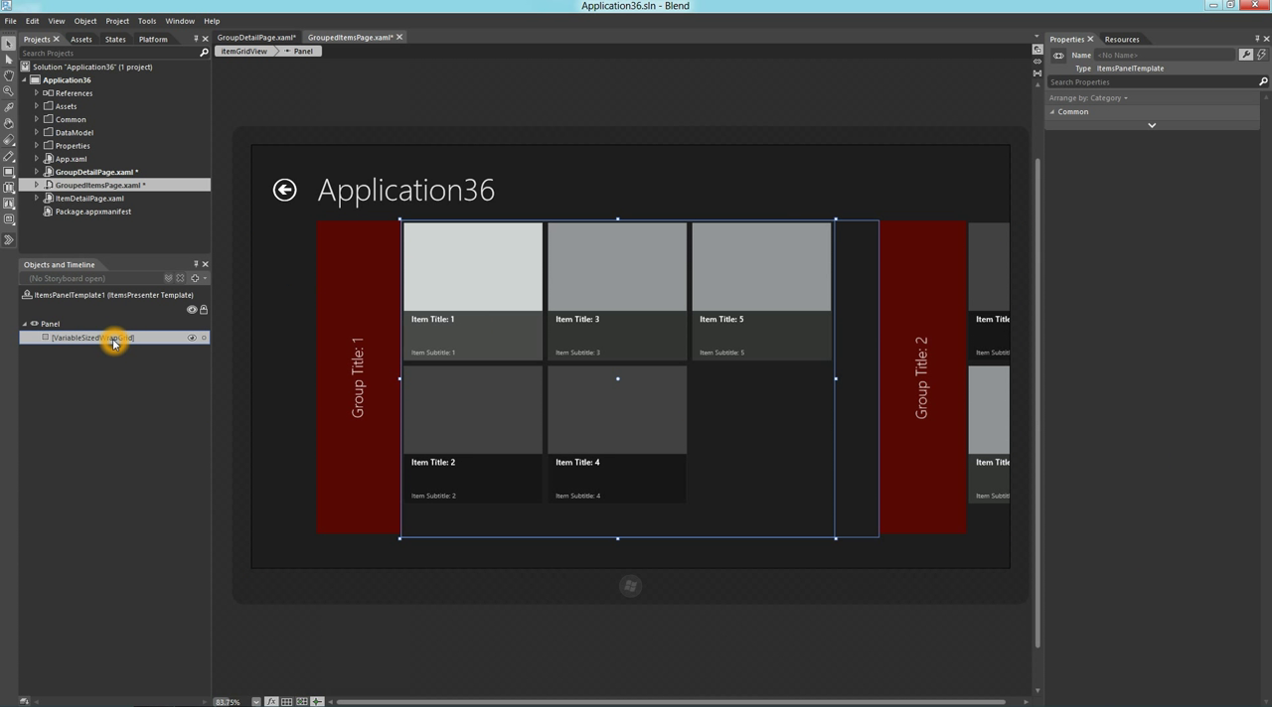
{"action": "left_click", "coordinate": [91, 338]}
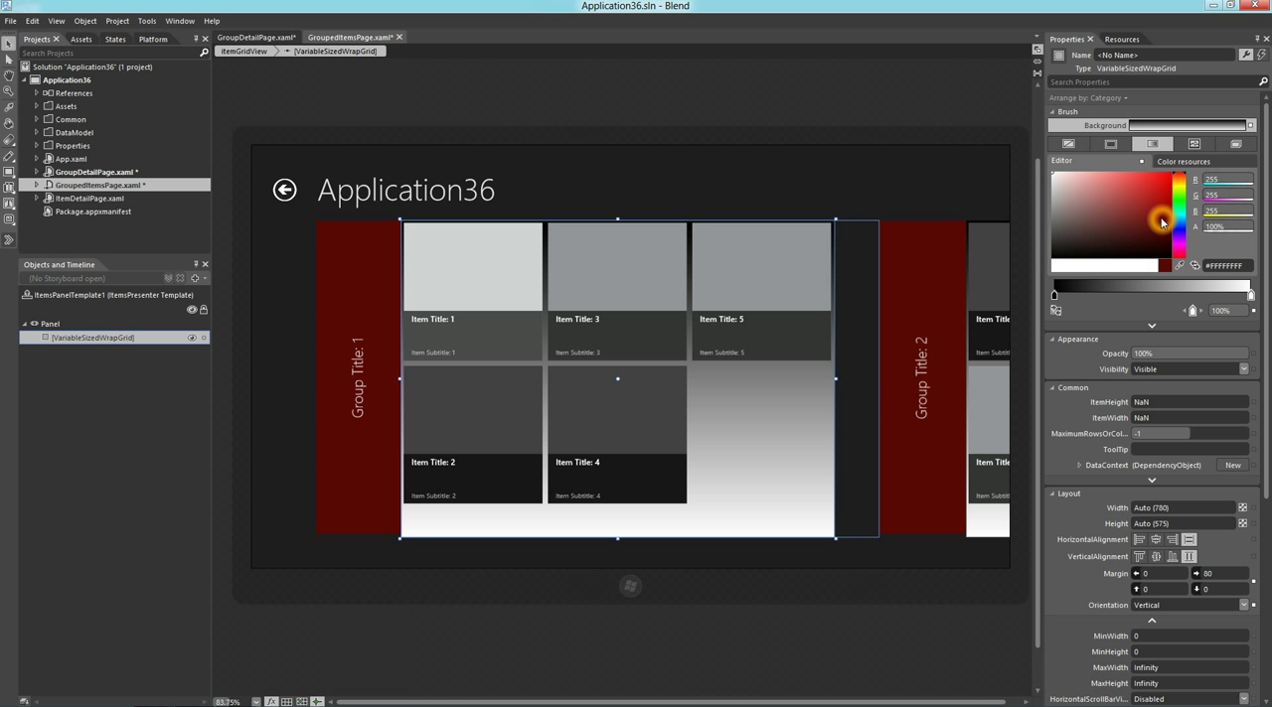
{"action": "left_click", "coordinate": [1163, 220]}
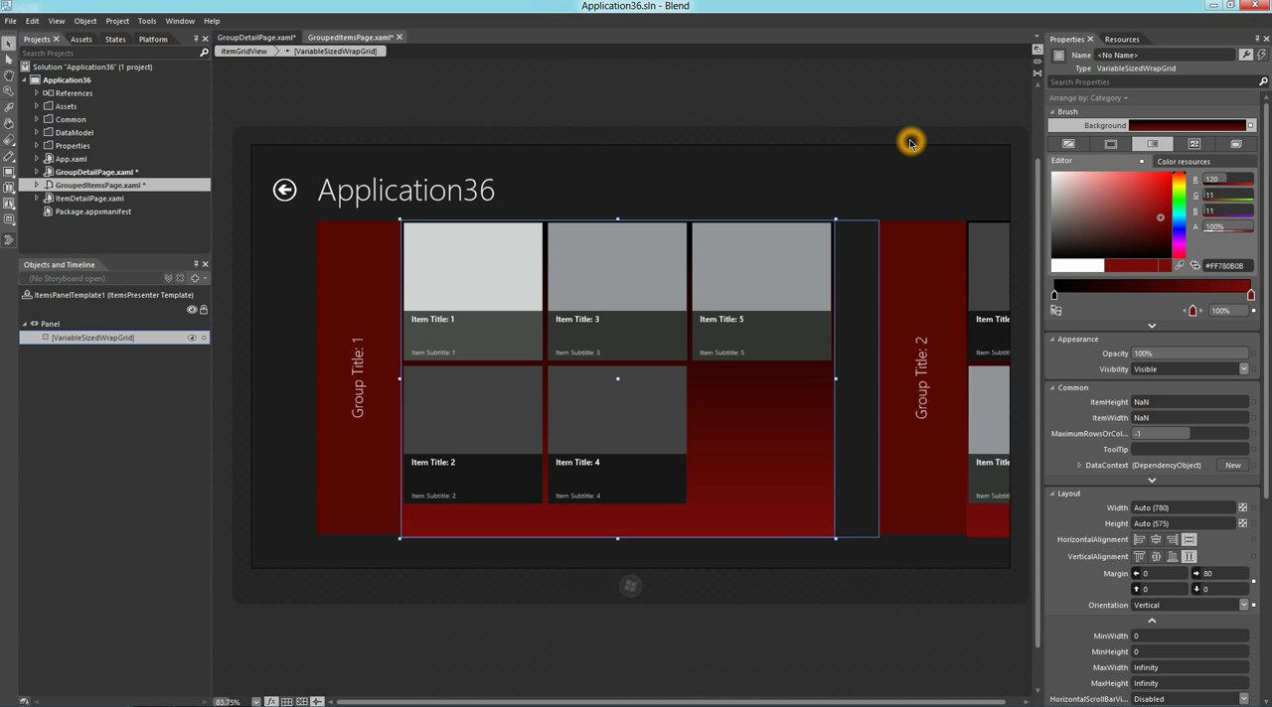
{"action": "mouse_move", "coordinate": [692, 131]}
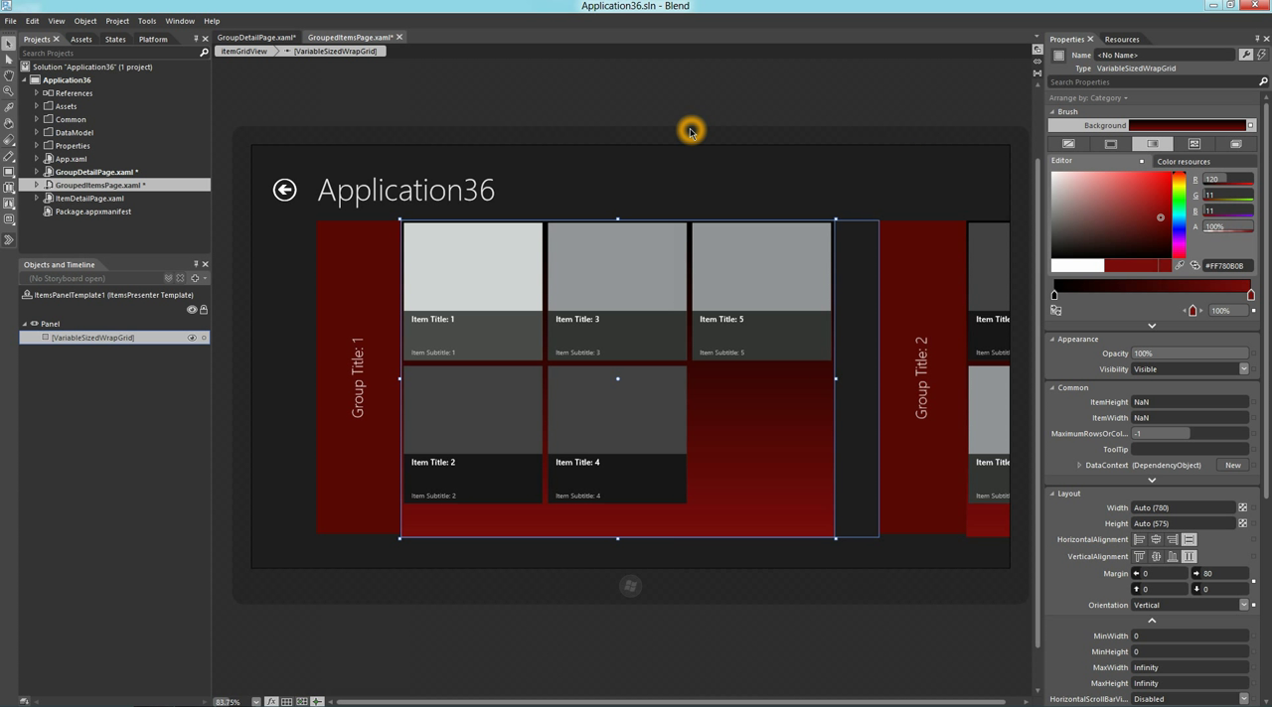